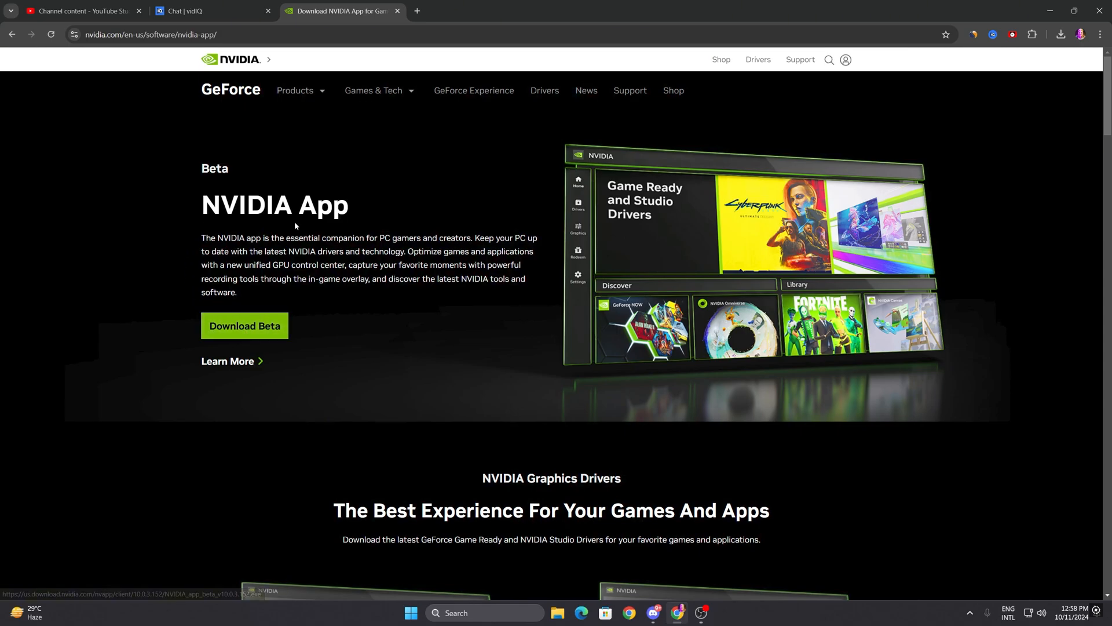
pyautogui.moveTo(326, 311)
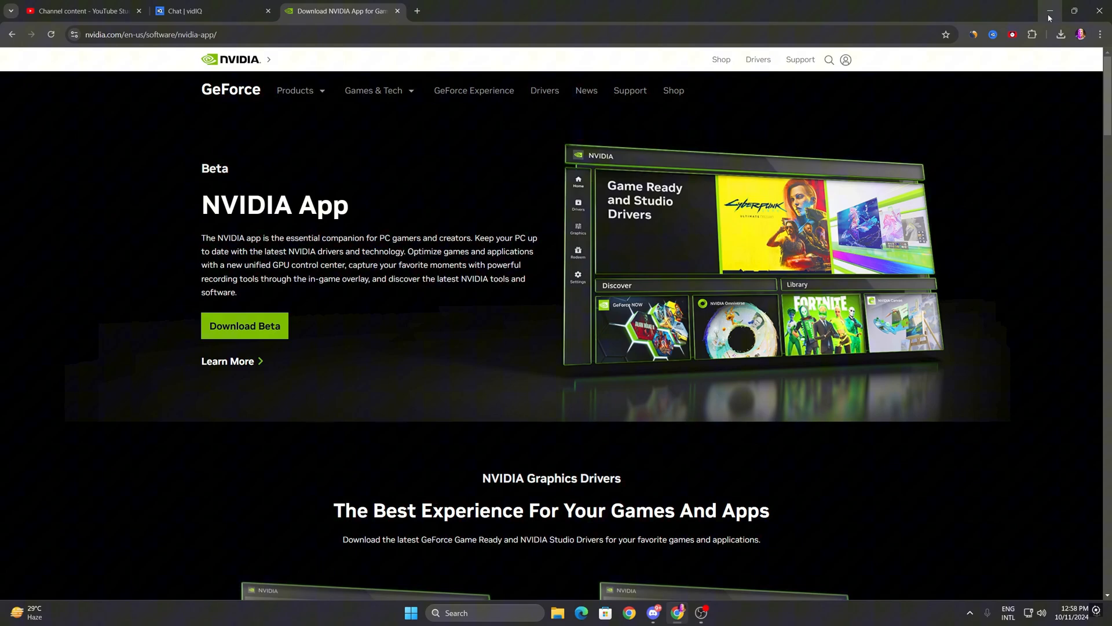
# Step: Minimize the Chrome download page to reveal the NVIDIA App home screen
pyautogui.click(1049, 12)
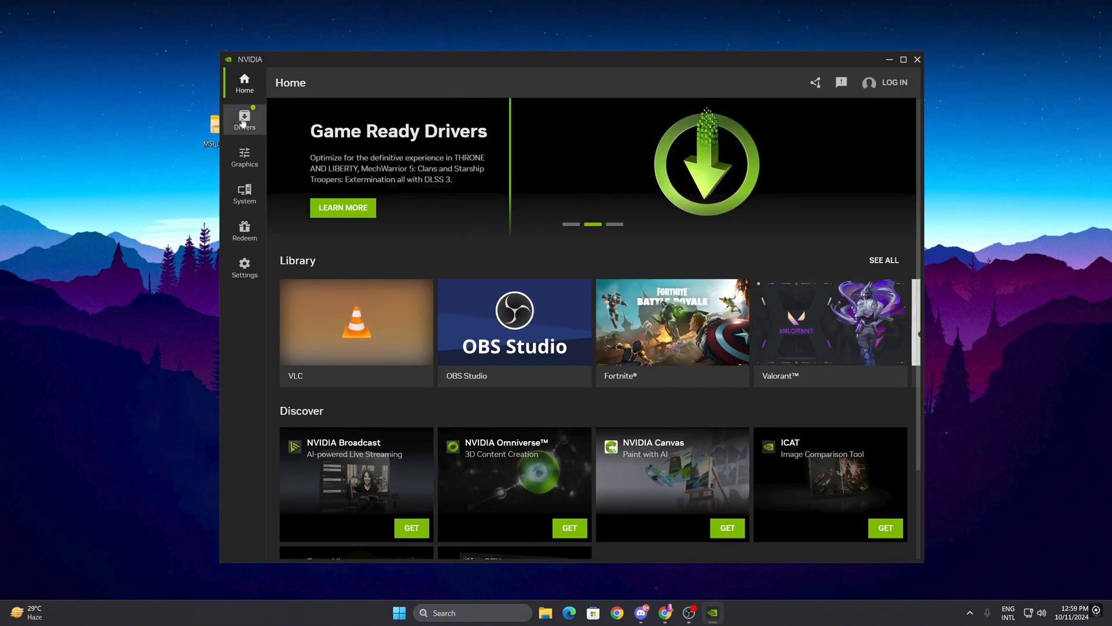
# Step: Download GeForce Game Ready Driver 565.90 from the Drivers page
pyautogui.click(244, 120)
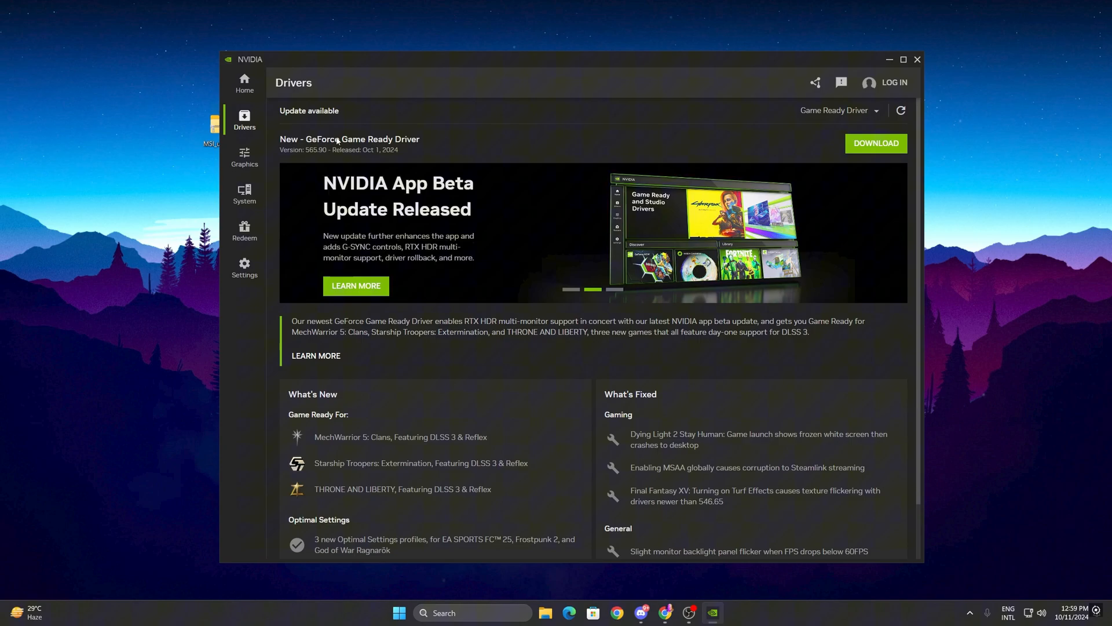
pyautogui.click(875, 142)
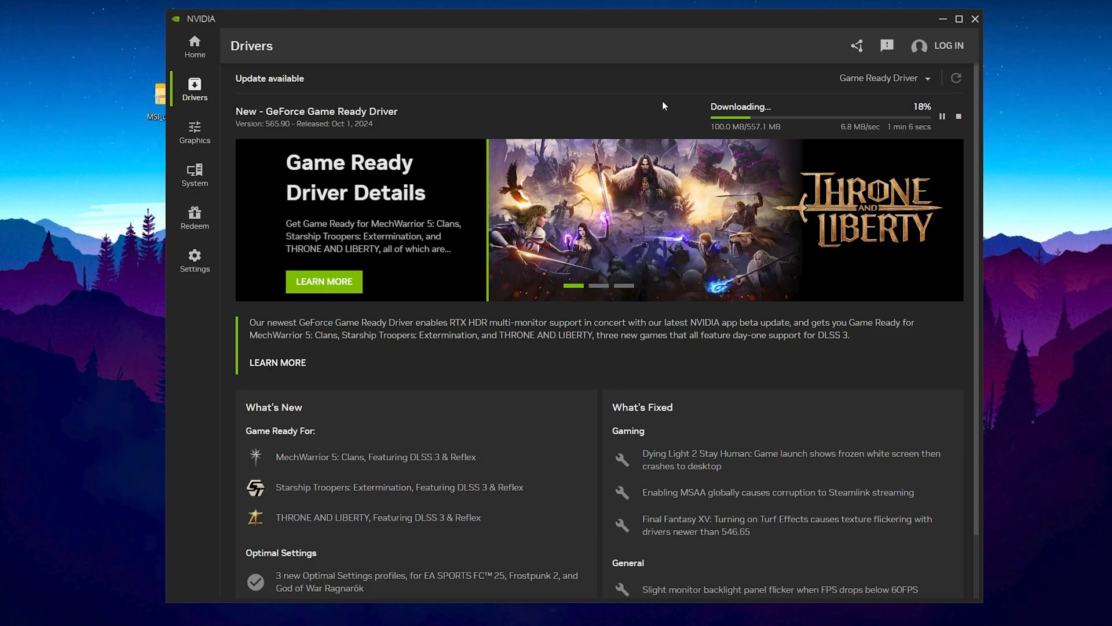
# Step: Under Graphics Global Settings, choose Prefer maximum performance for Power Management Mode
pyautogui.click(195, 132)
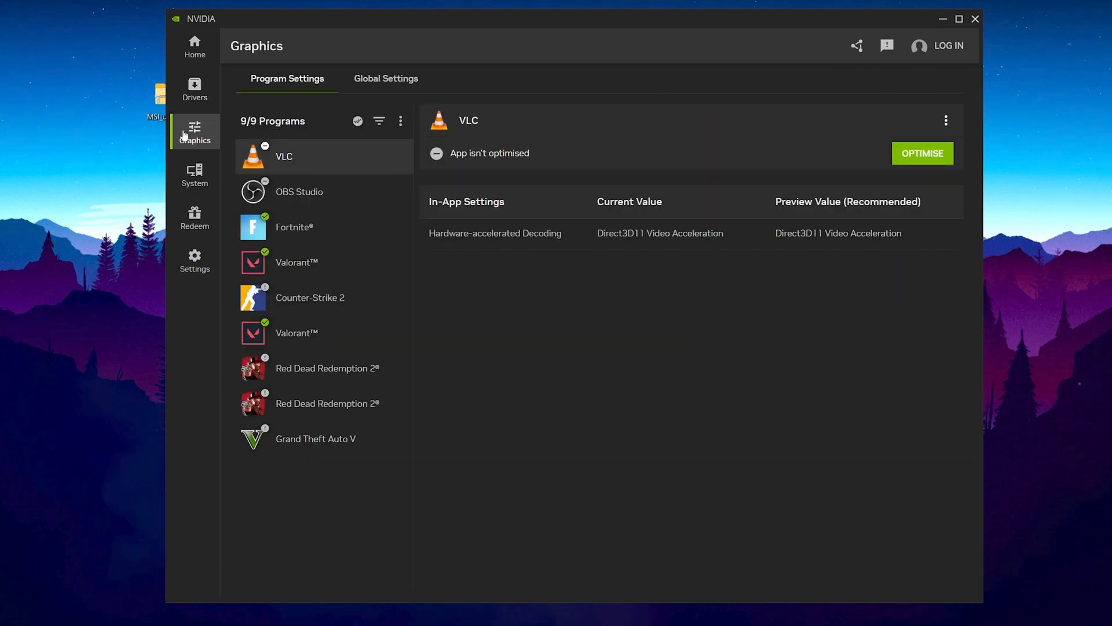
pyautogui.scroll(-3)
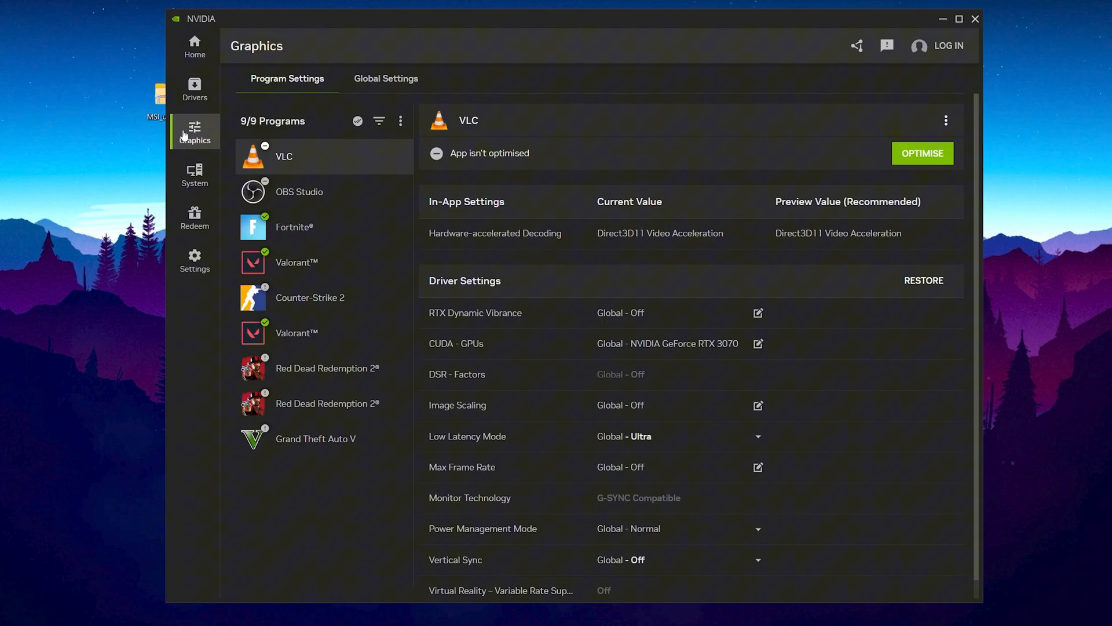
pyautogui.moveTo(360, 111)
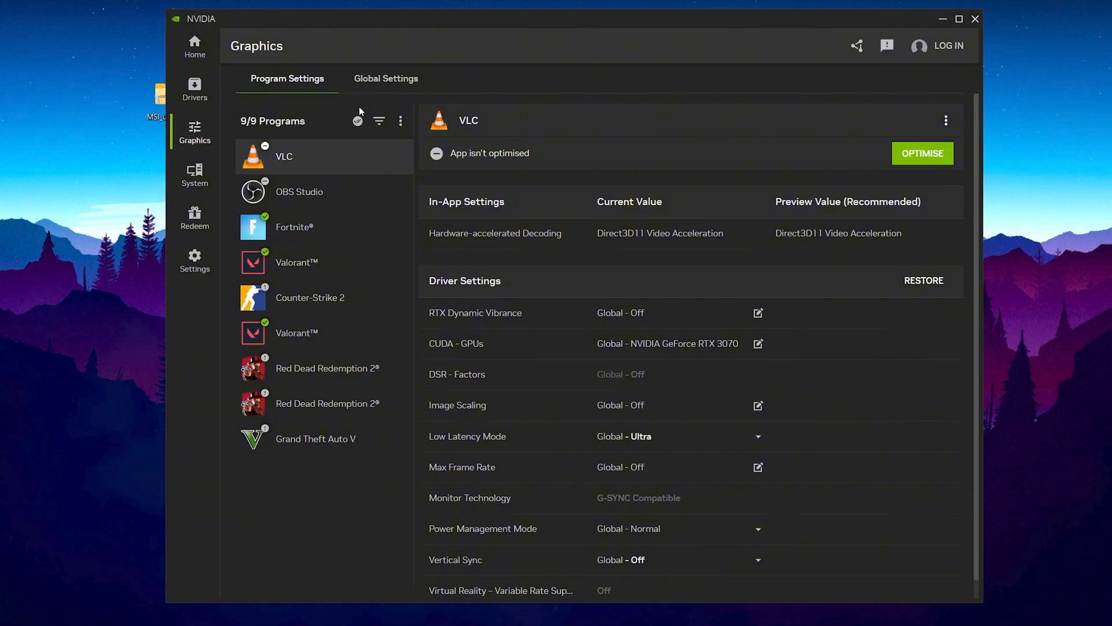
pyautogui.click(385, 78)
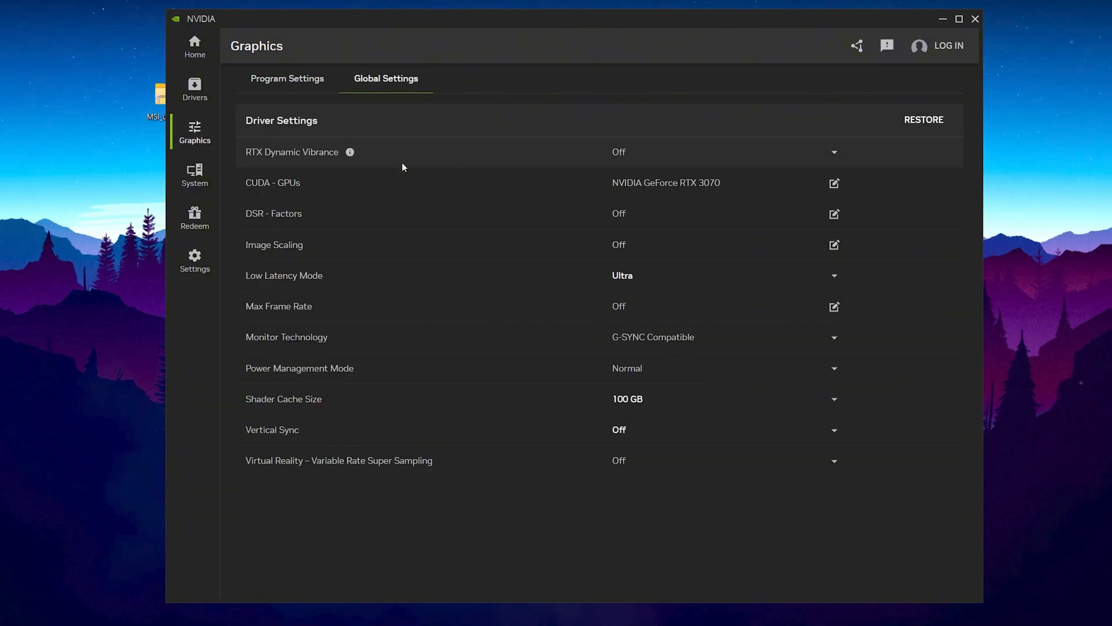
pyautogui.moveTo(295, 158)
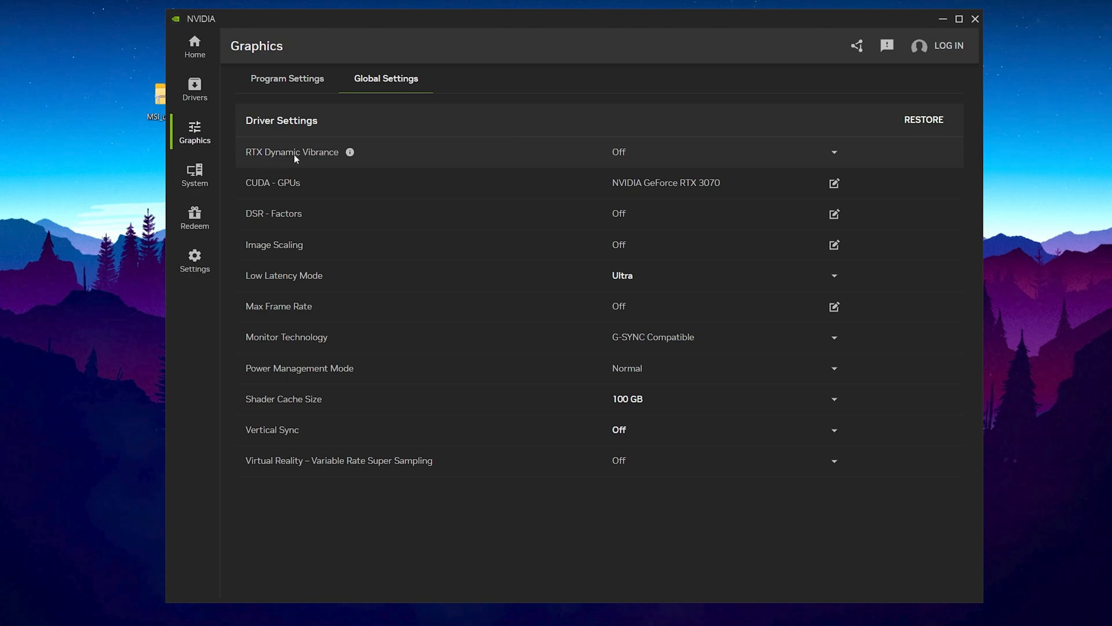
pyautogui.moveTo(269, 185)
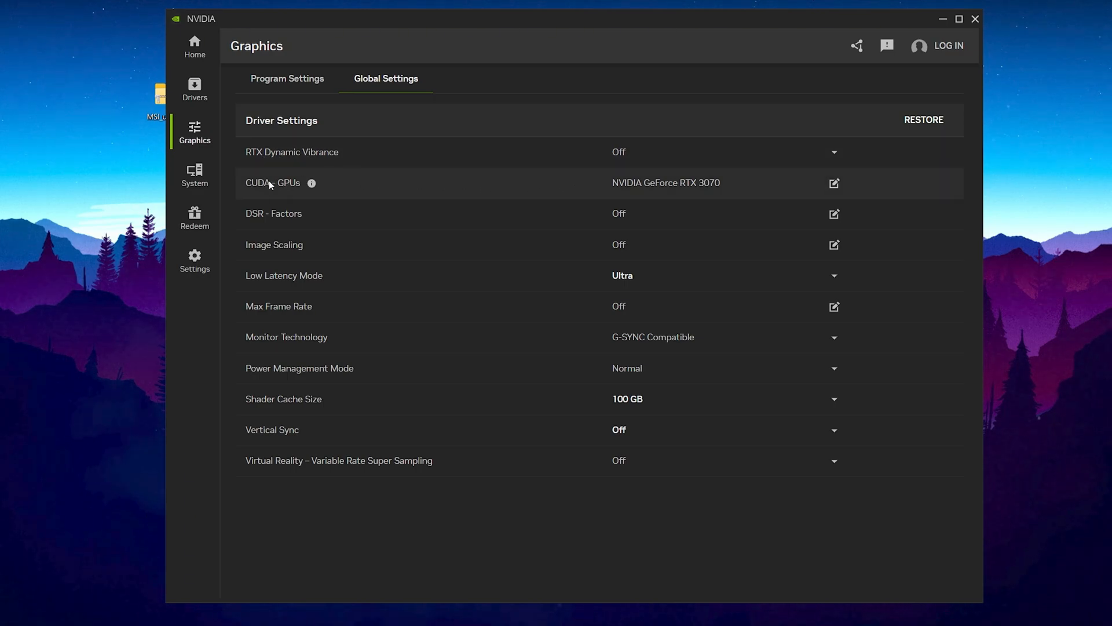
pyautogui.moveTo(687, 190)
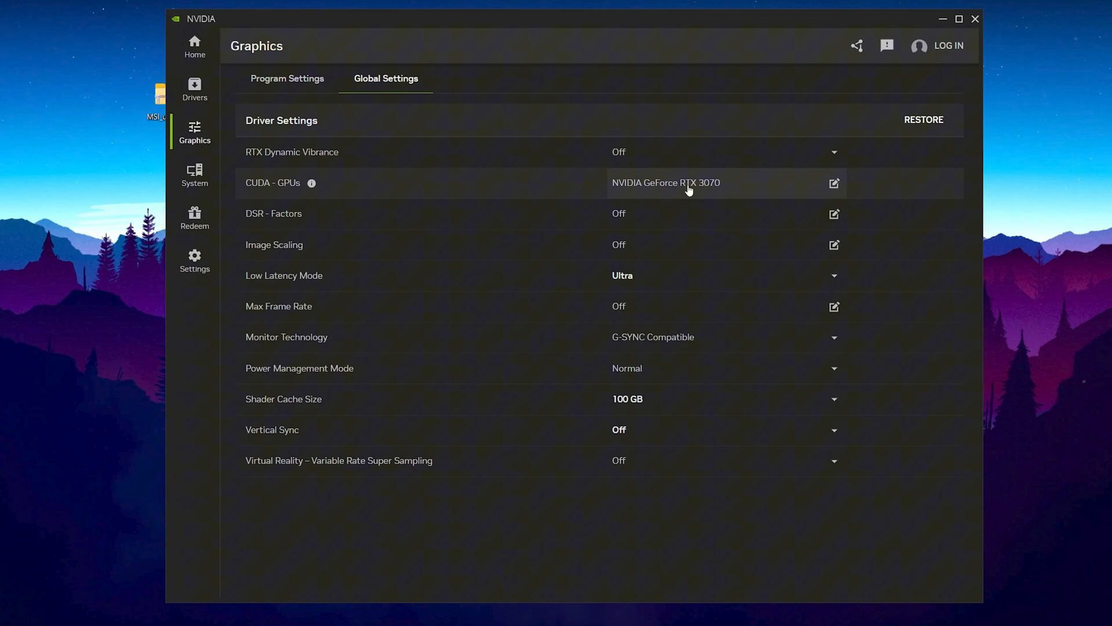
pyautogui.moveTo(273, 220)
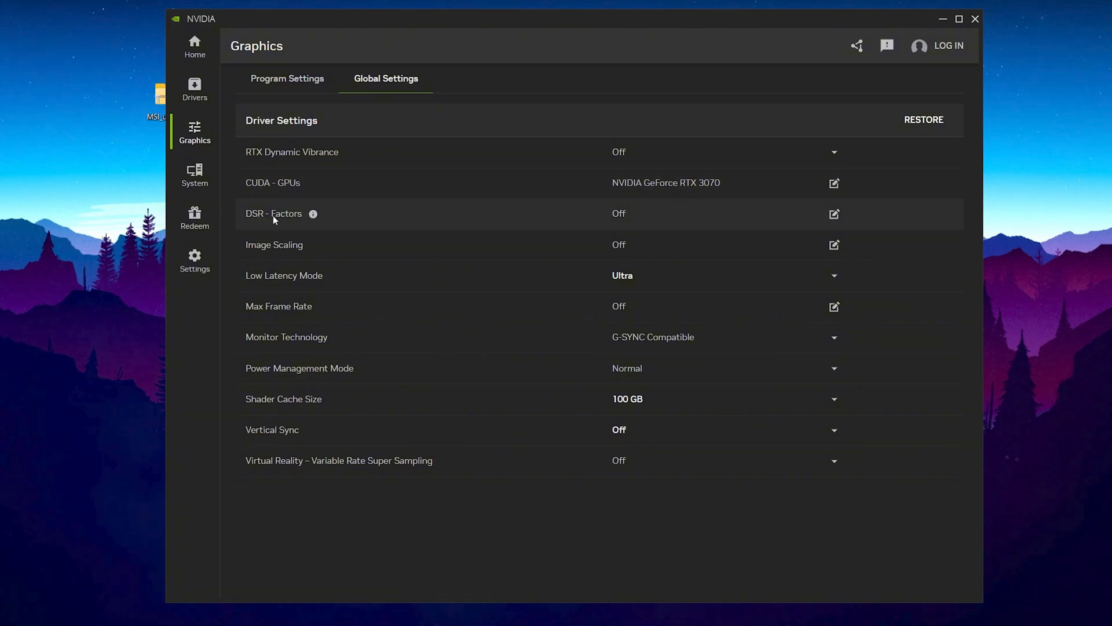
pyautogui.moveTo(286, 249)
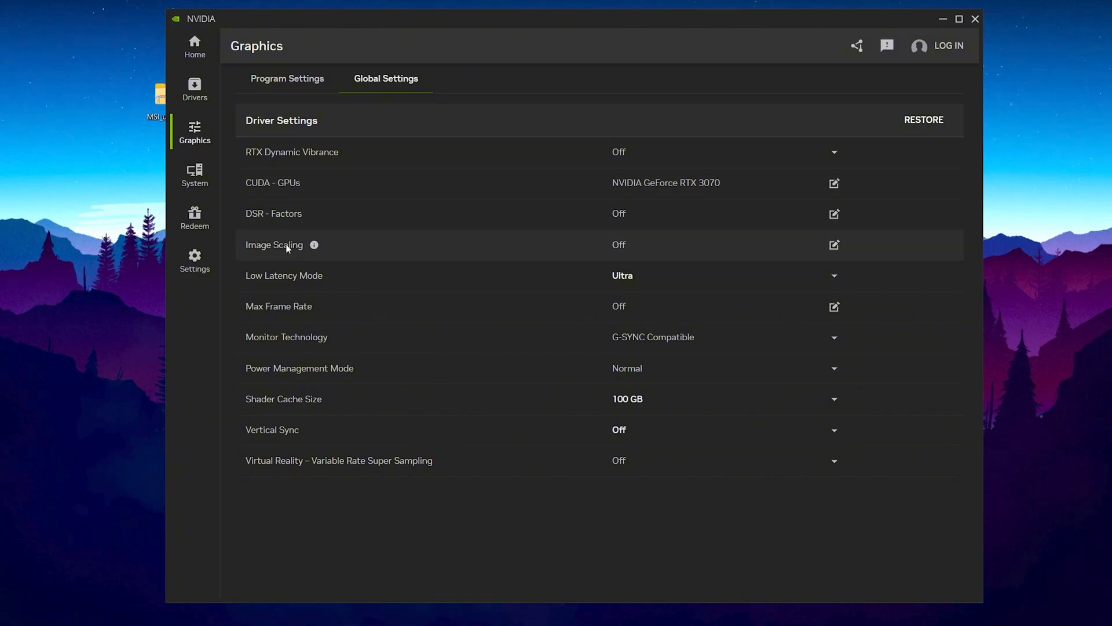
pyautogui.moveTo(284, 281)
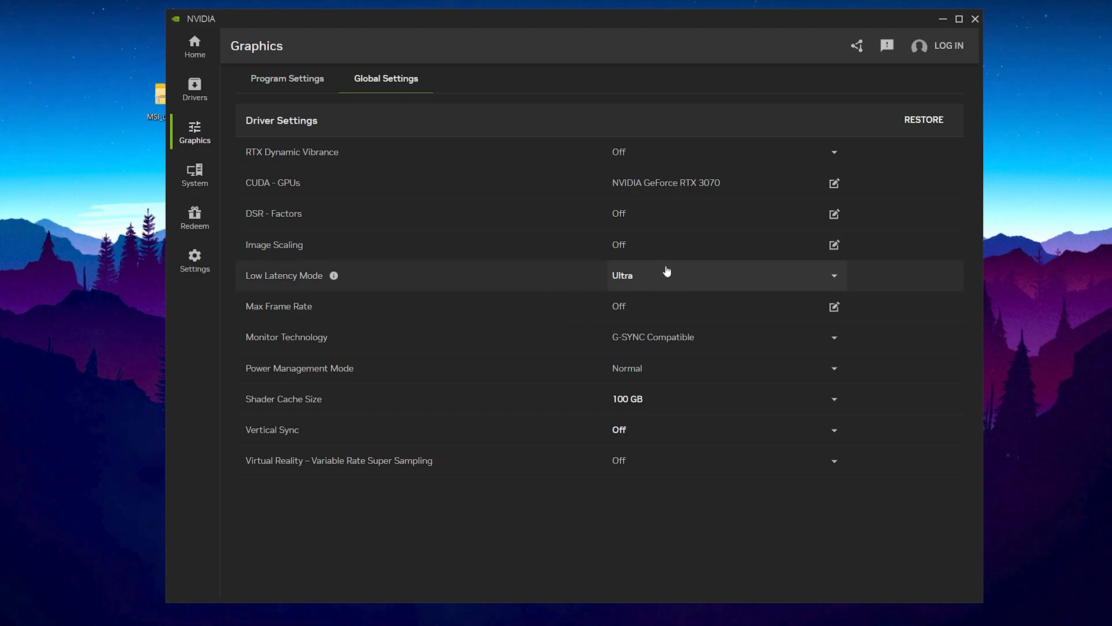
pyautogui.moveTo(706, 310)
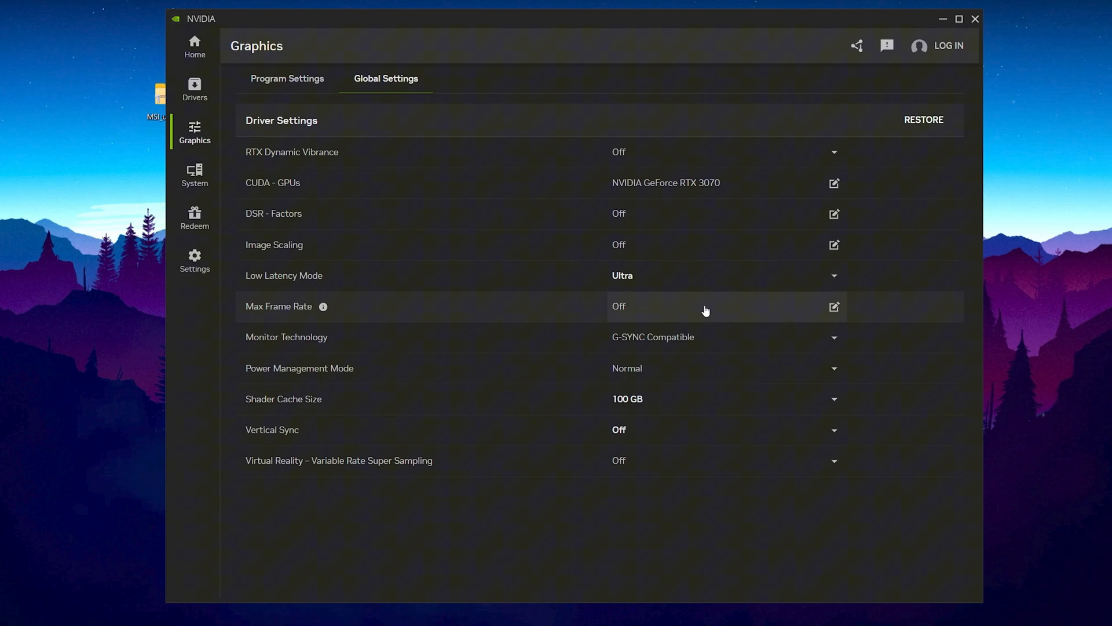
pyautogui.moveTo(603, 345)
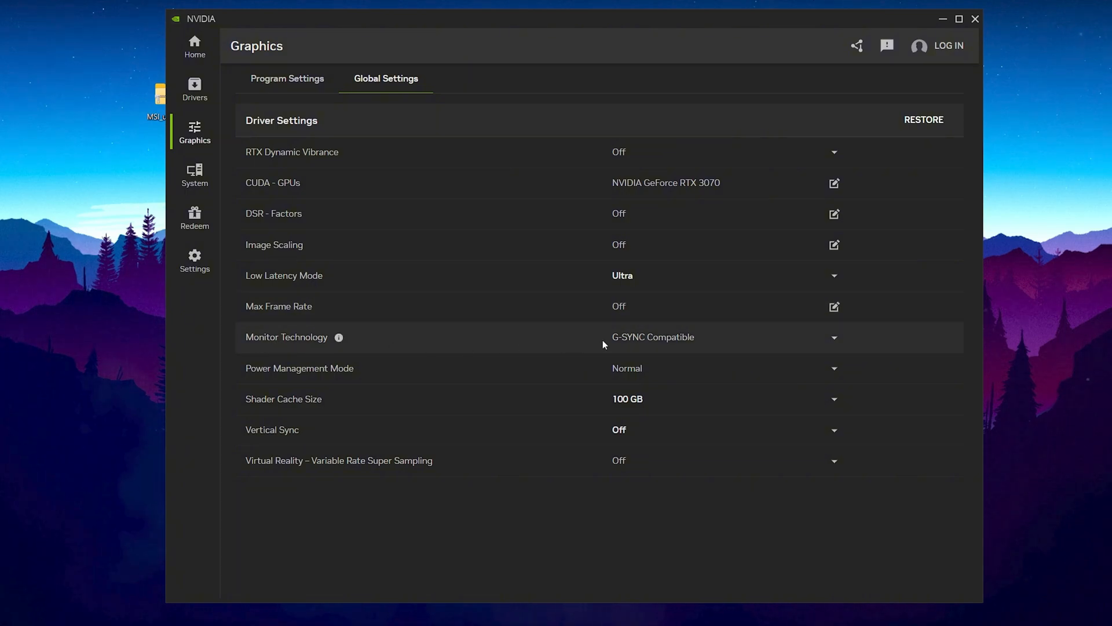
pyautogui.moveTo(742, 370)
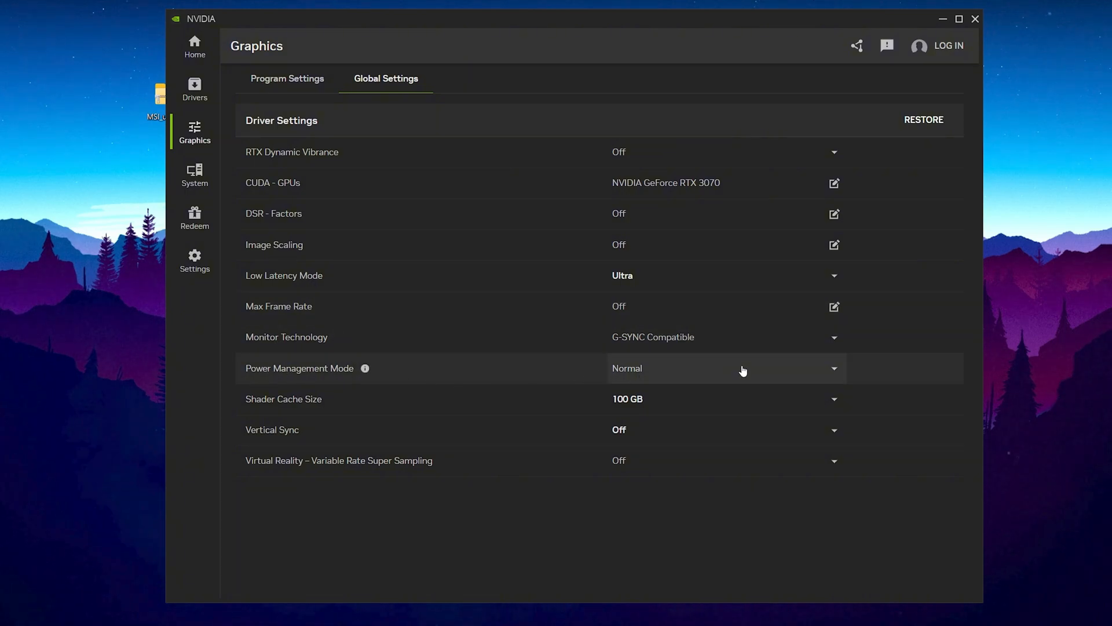
pyautogui.click(709, 367)
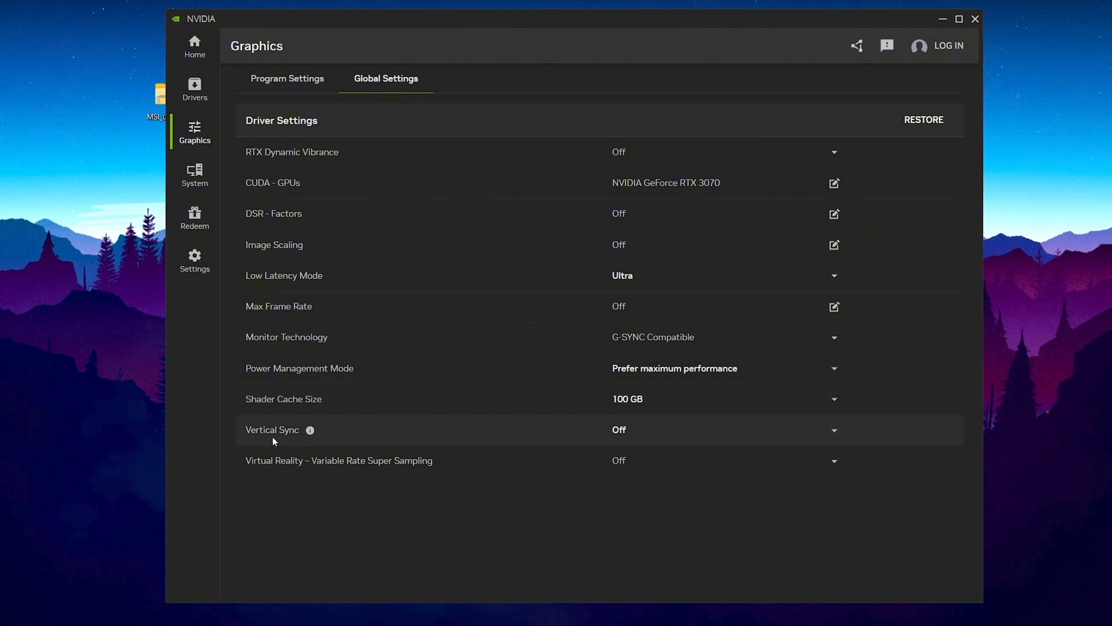
pyautogui.moveTo(268, 476)
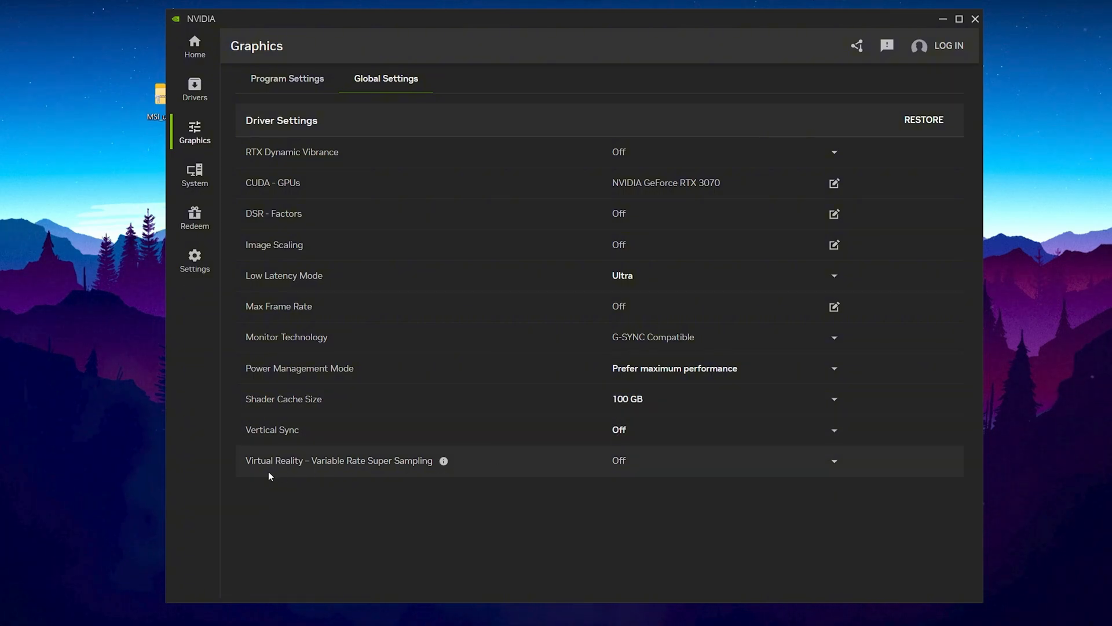
pyautogui.moveTo(414, 475)
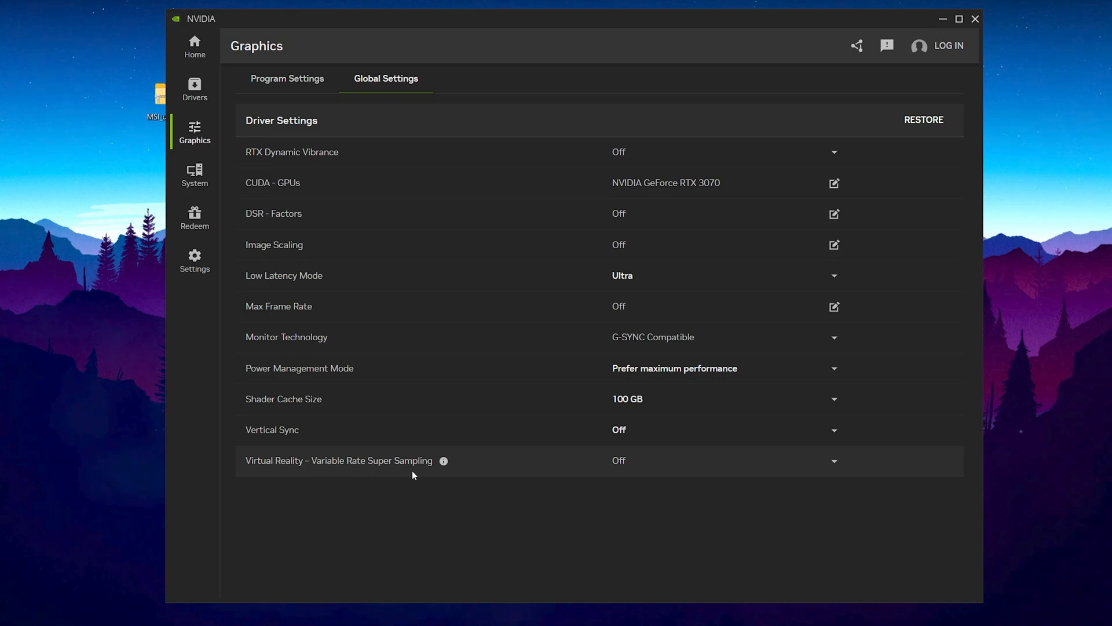
pyautogui.moveTo(536, 462)
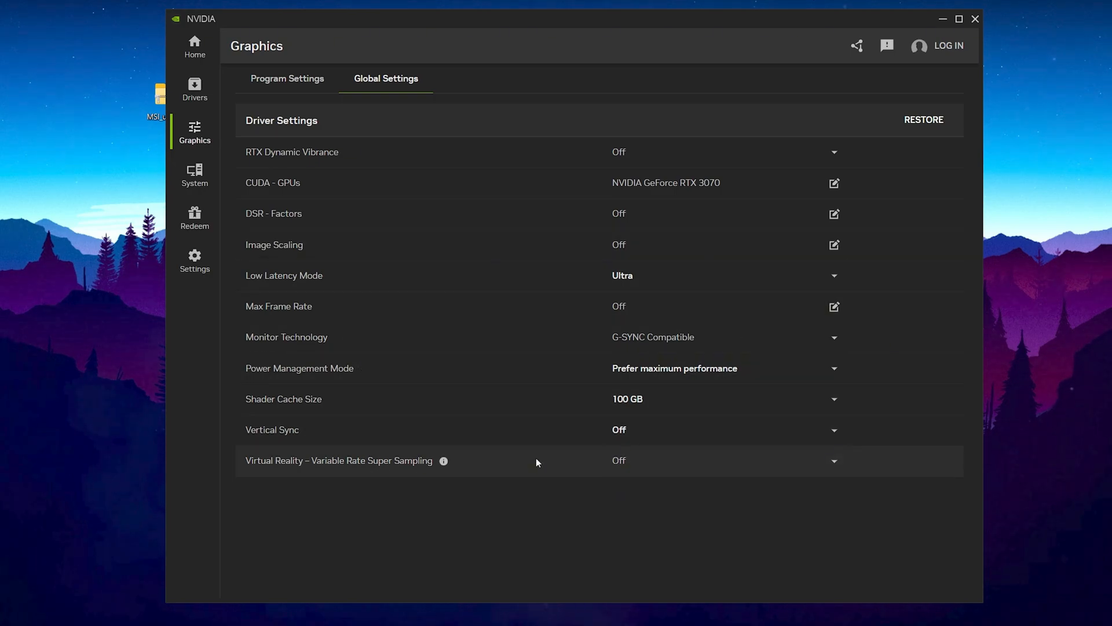
pyautogui.click(195, 174)
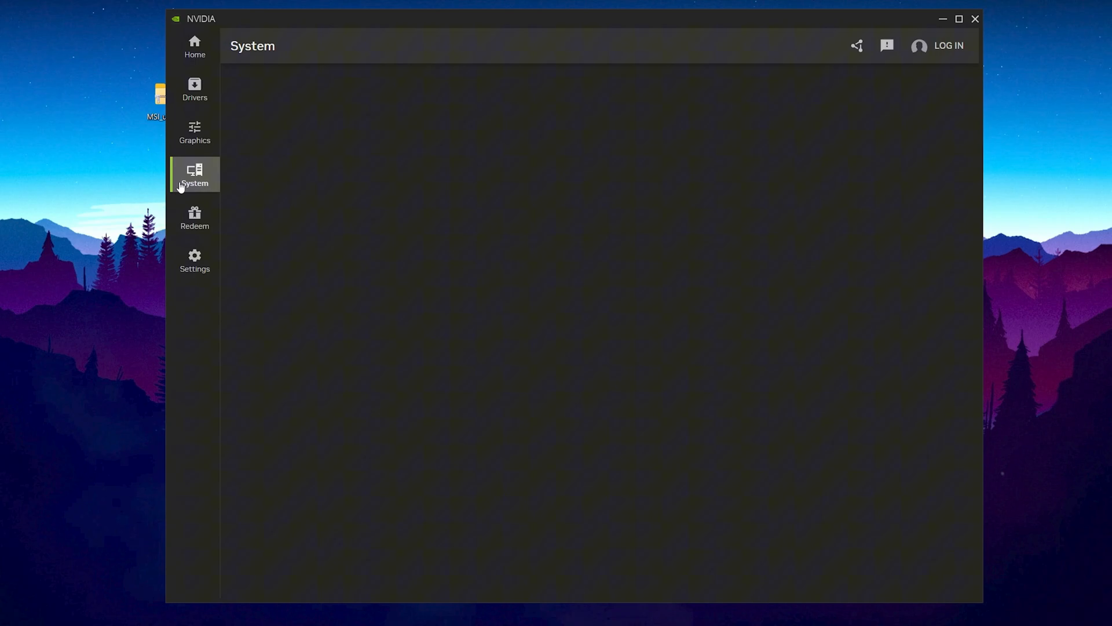
pyautogui.click(194, 175)
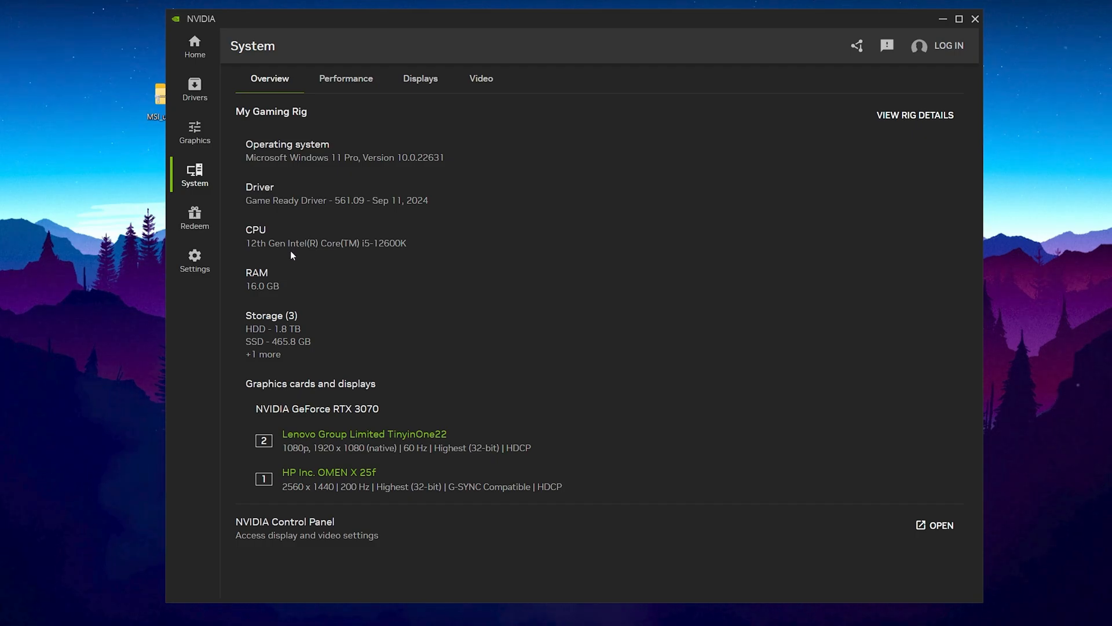
pyautogui.click(345, 78)
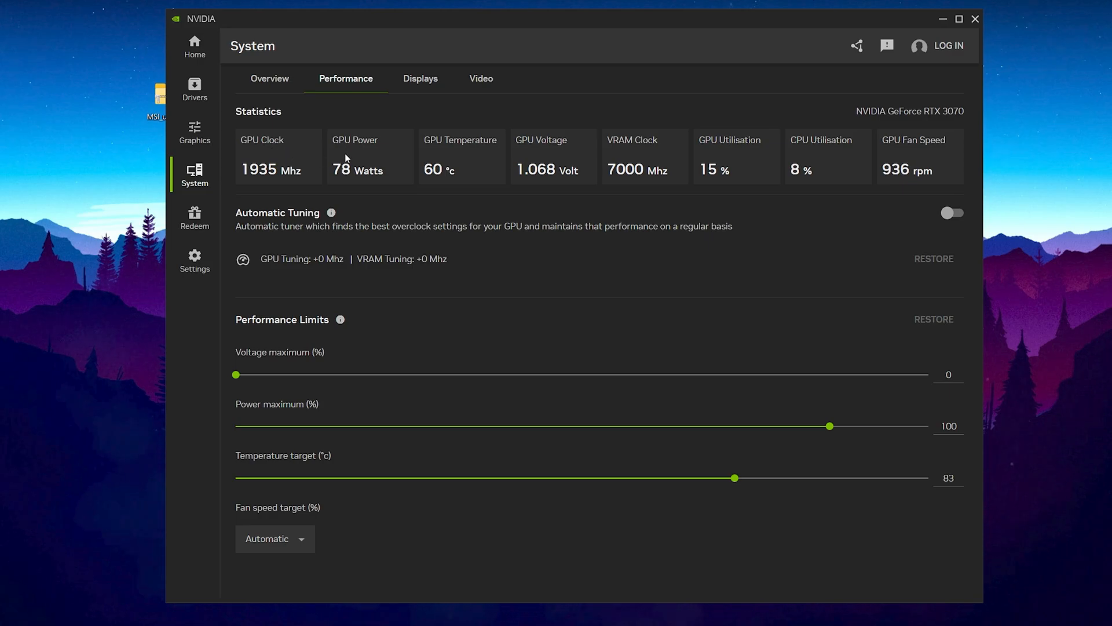
pyautogui.moveTo(539, 153)
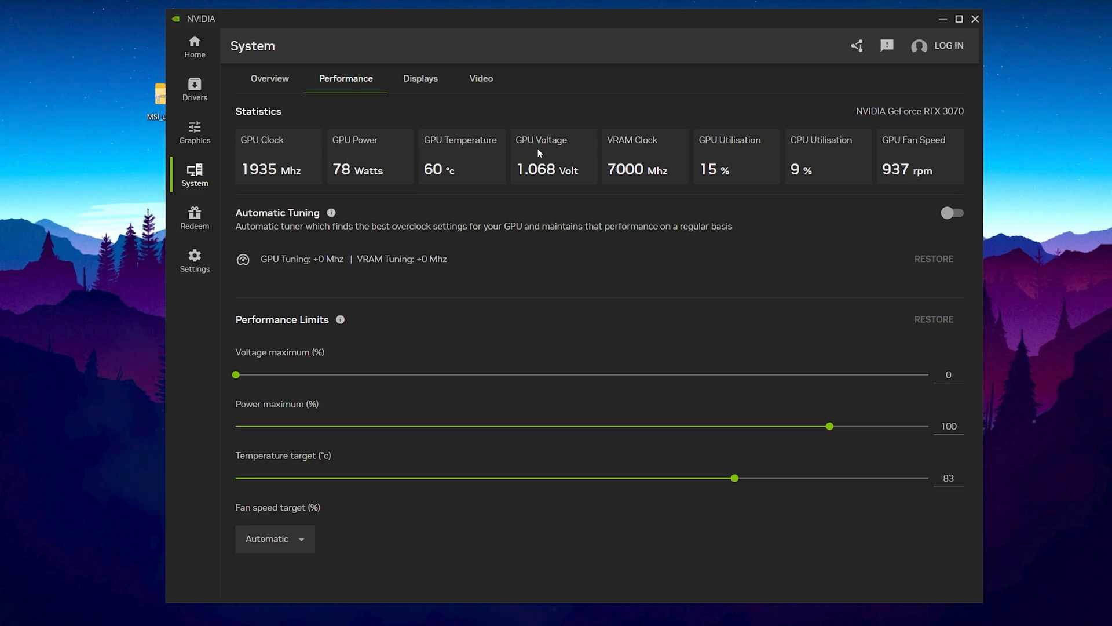
pyautogui.moveTo(693, 156)
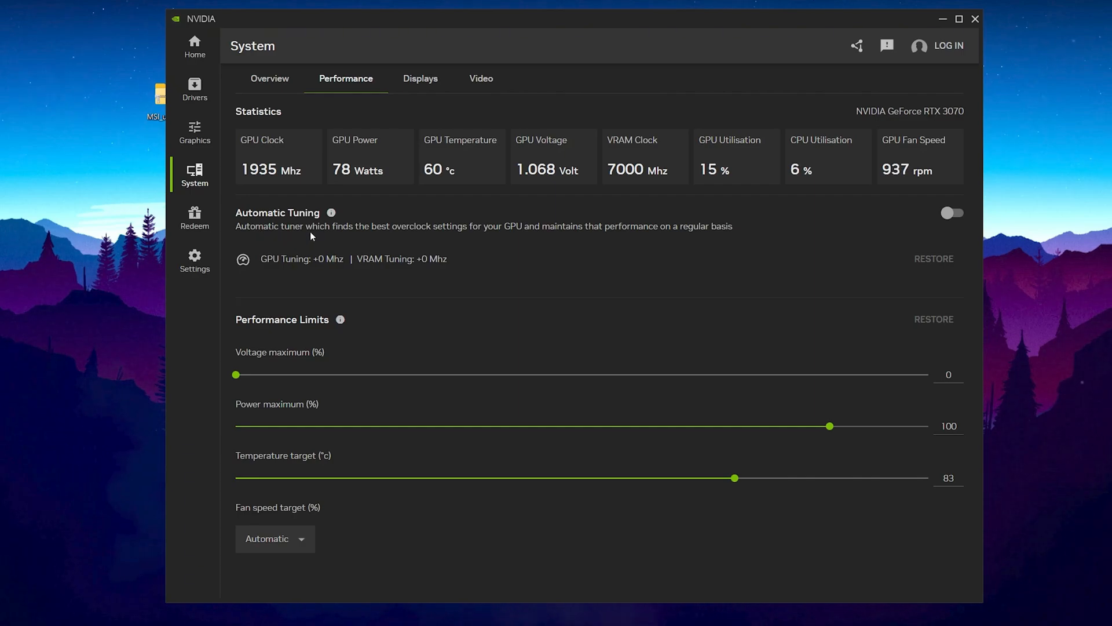
pyautogui.moveTo(445, 238)
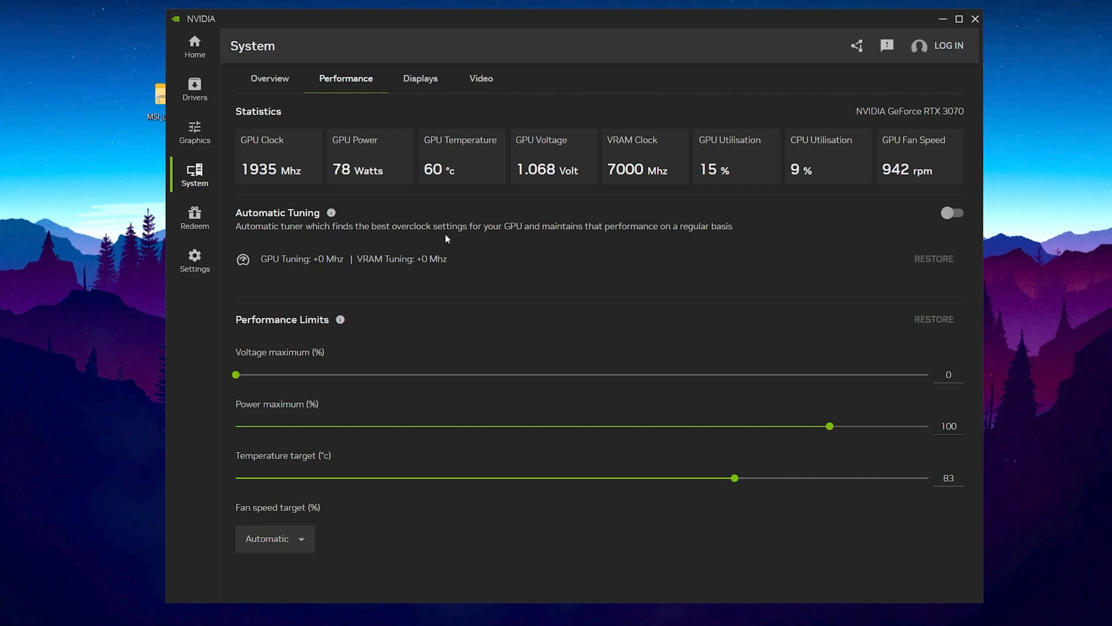
pyautogui.moveTo(596, 241)
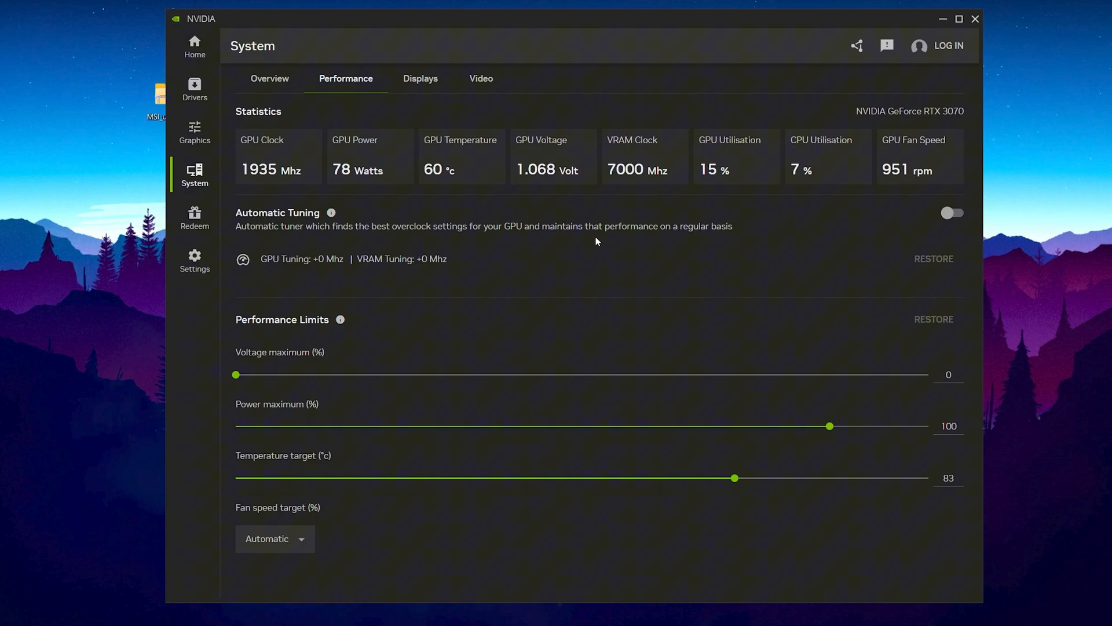
pyautogui.moveTo(688, 234)
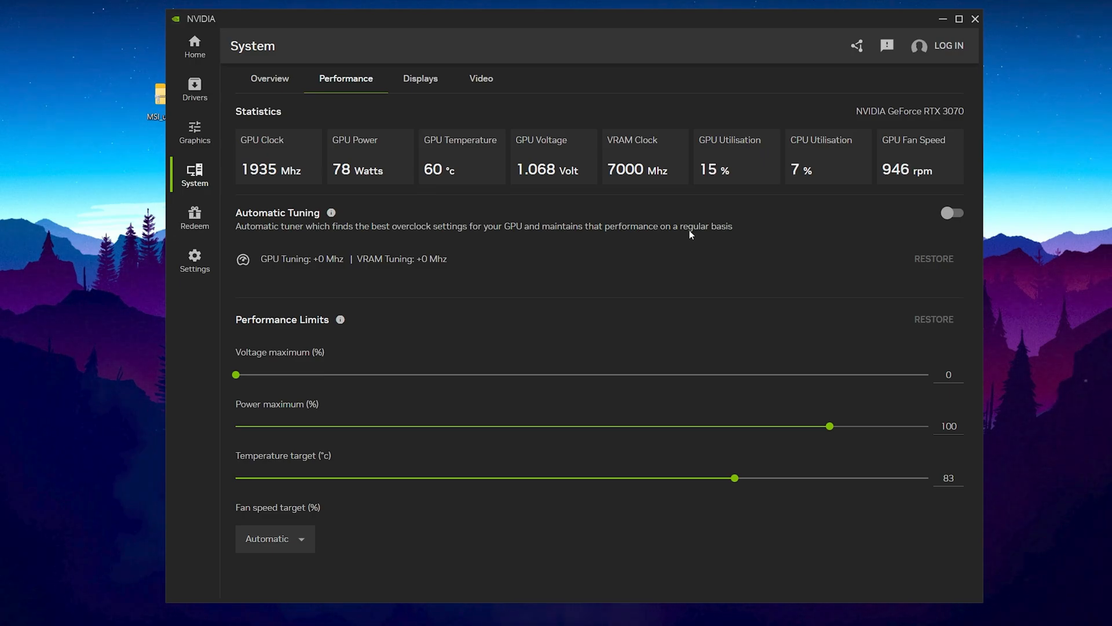
pyautogui.moveTo(937, 218)
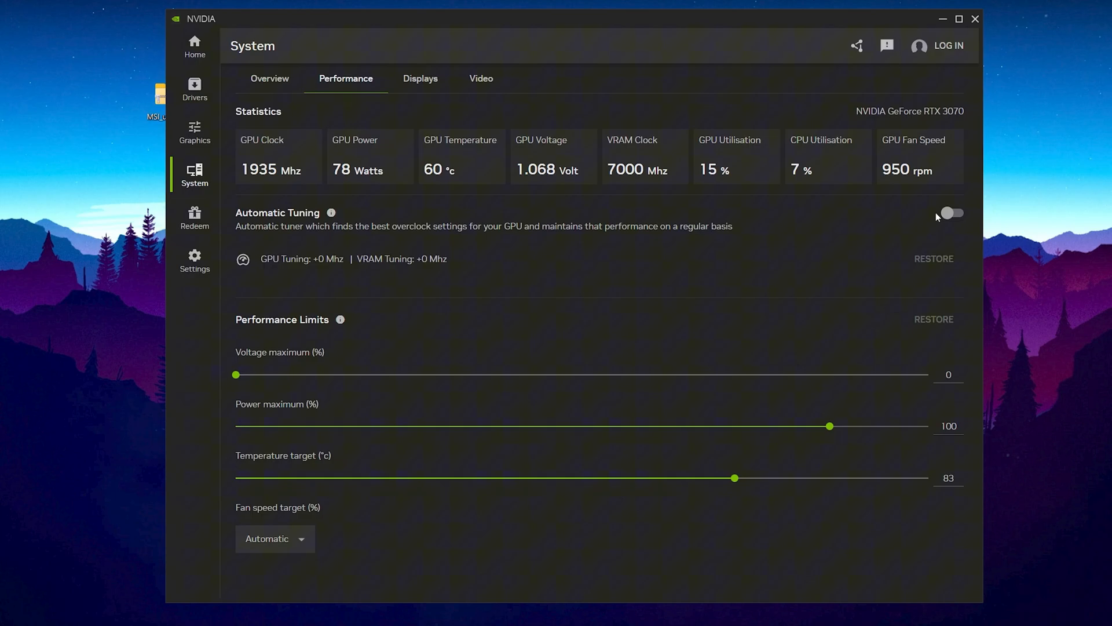
# Step: Enable Automatic Tuning, accepting the risk warning and the UAC prompt
pyautogui.click(951, 213)
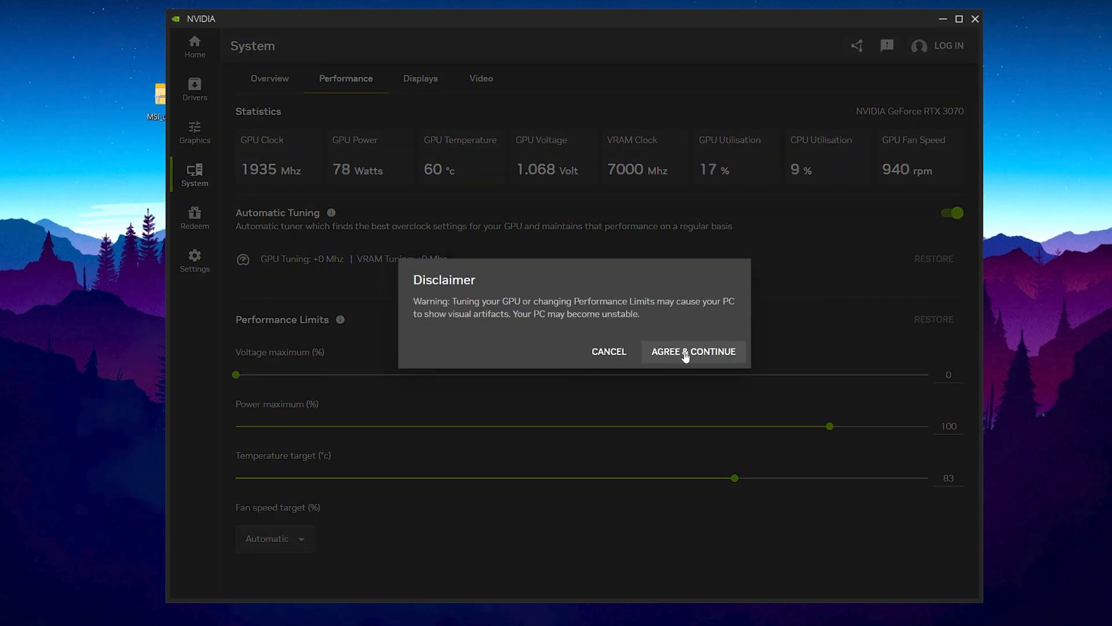
pyautogui.click(693, 351)
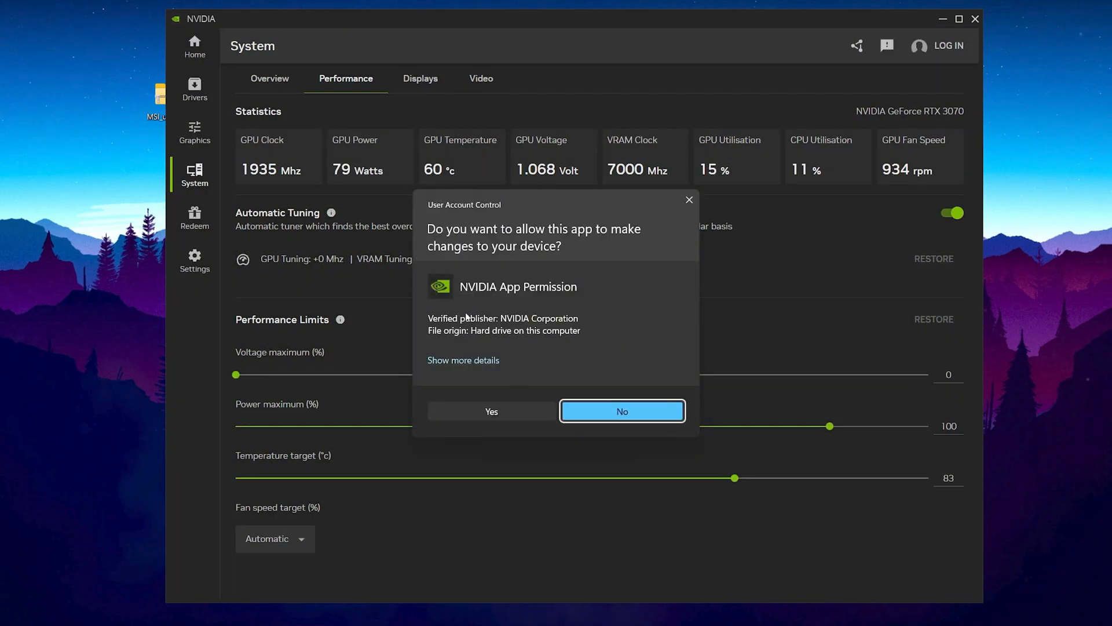
pyautogui.click(491, 412)
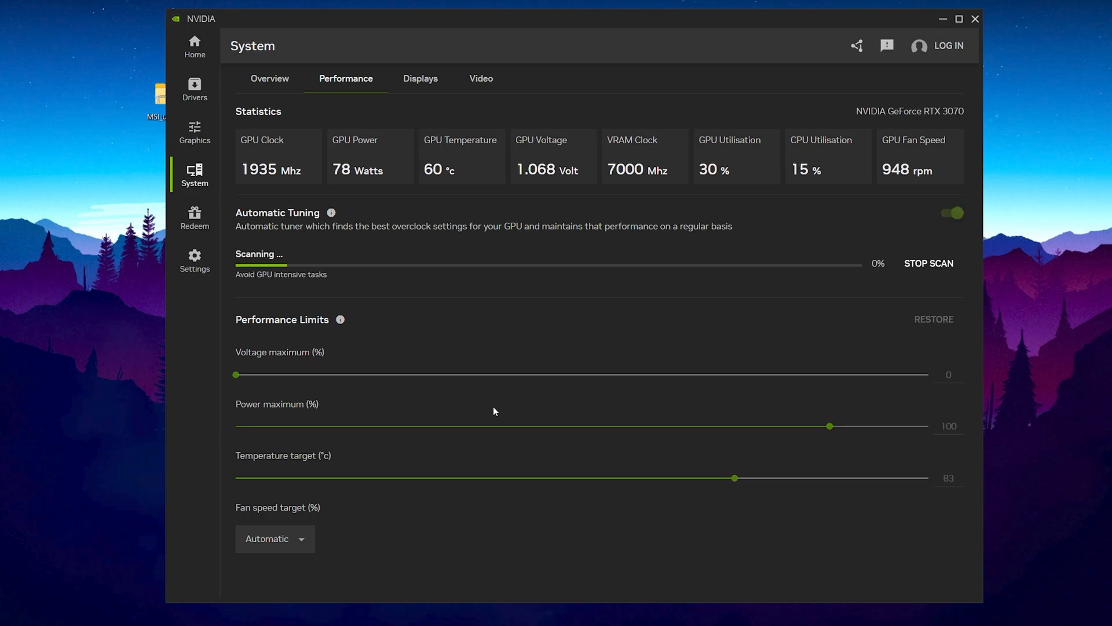
pyautogui.moveTo(295, 295)
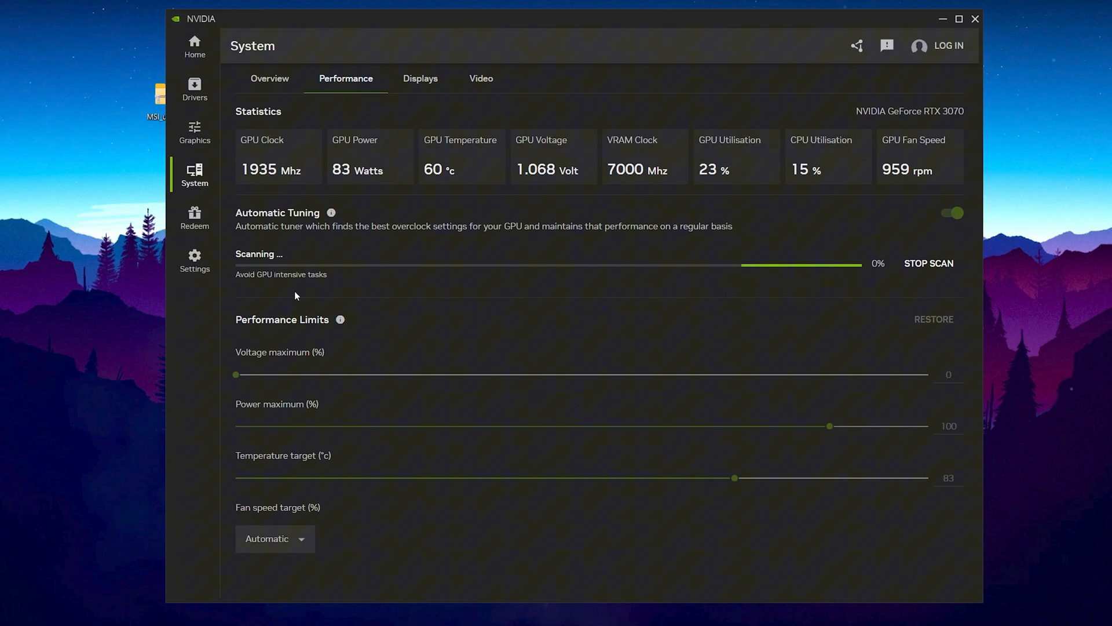
pyautogui.moveTo(290, 362)
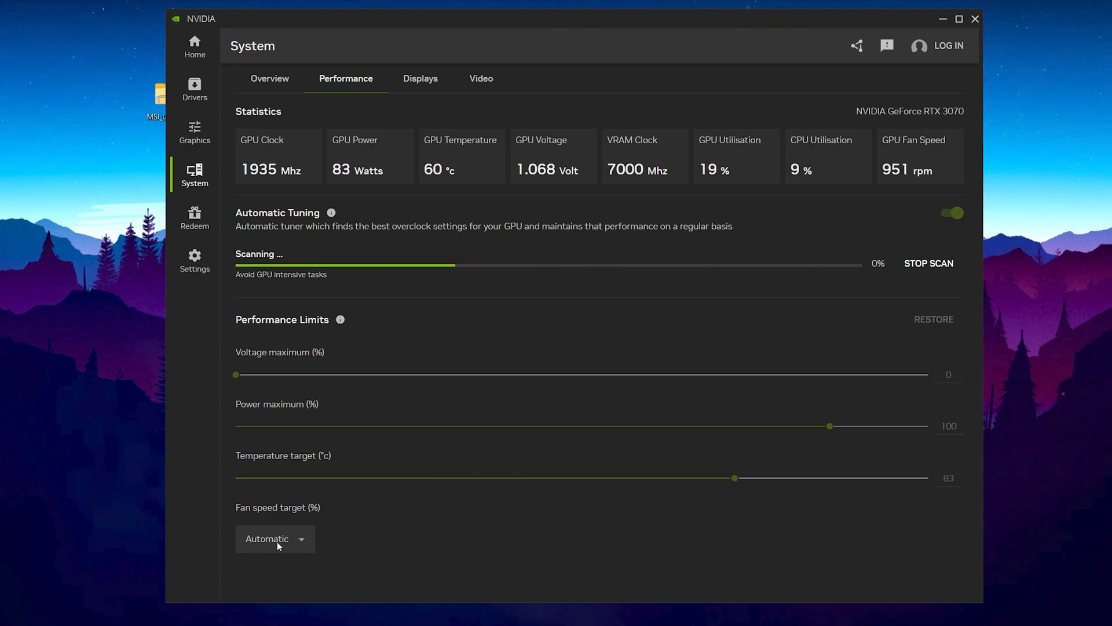
# Step: Keep the fan speed target set to Automatic
pyautogui.click(928, 263)
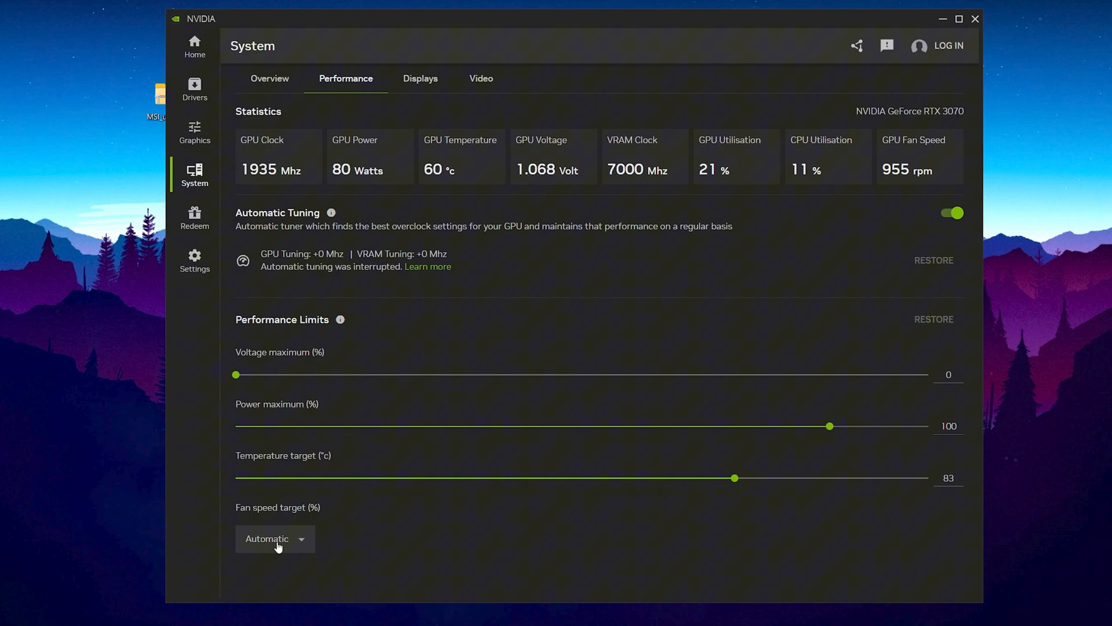
pyautogui.click(275, 538)
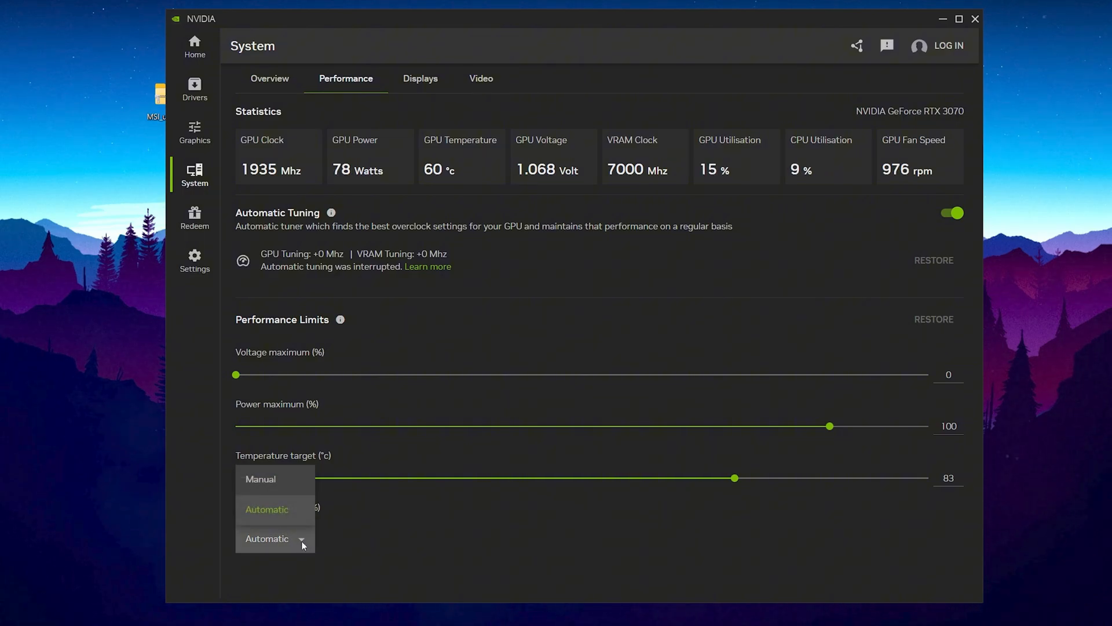
pyautogui.moveTo(263, 514)
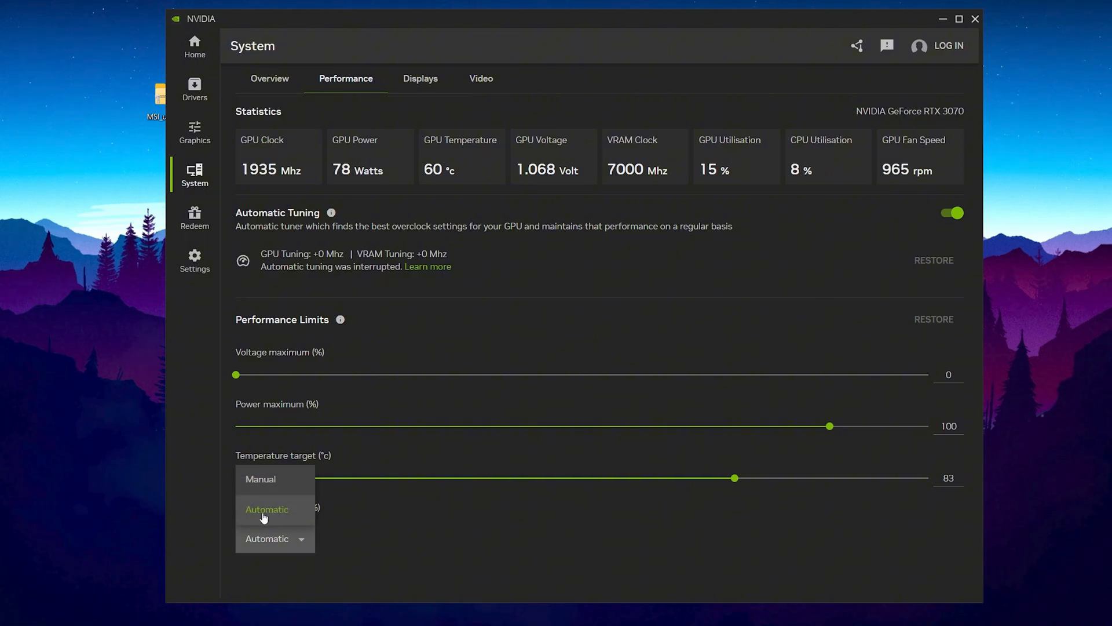
pyautogui.click(195, 259)
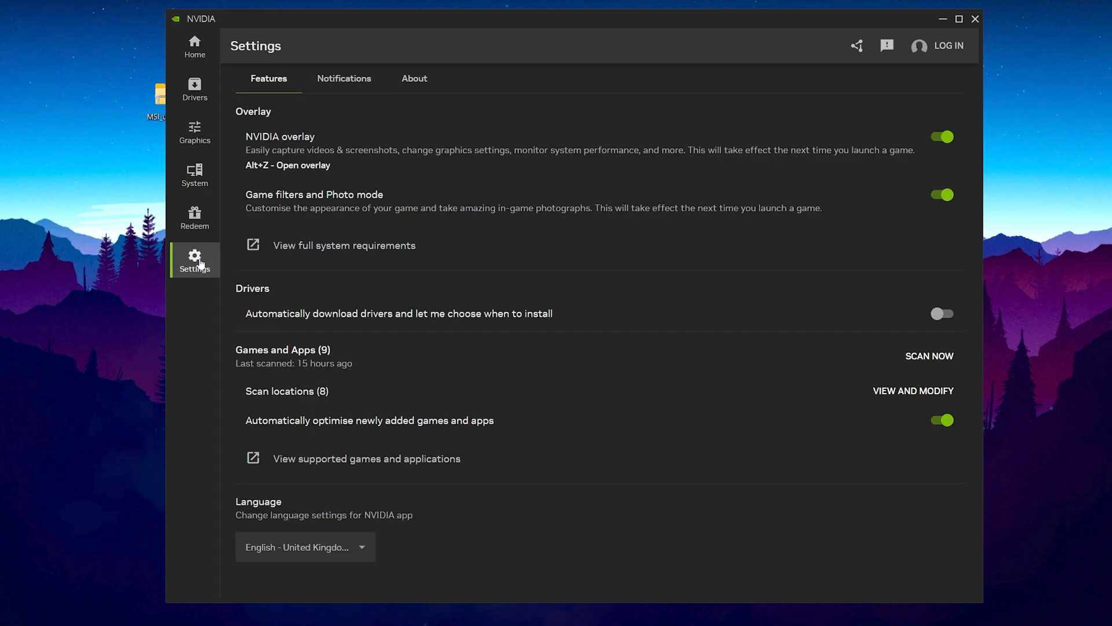
pyautogui.moveTo(288, 119)
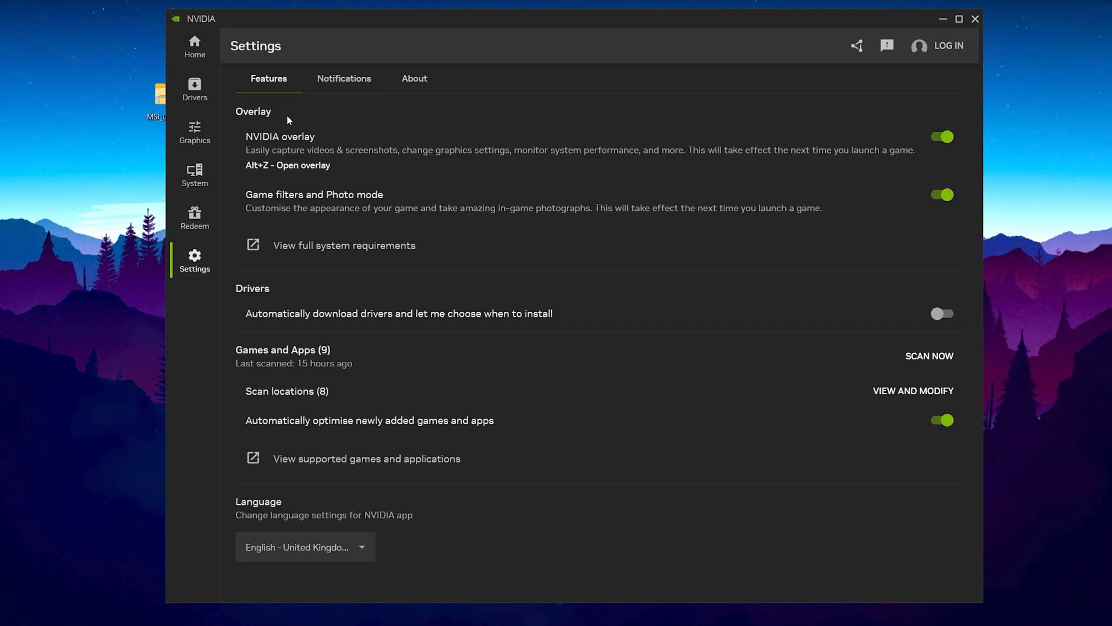
pyautogui.moveTo(518, 150)
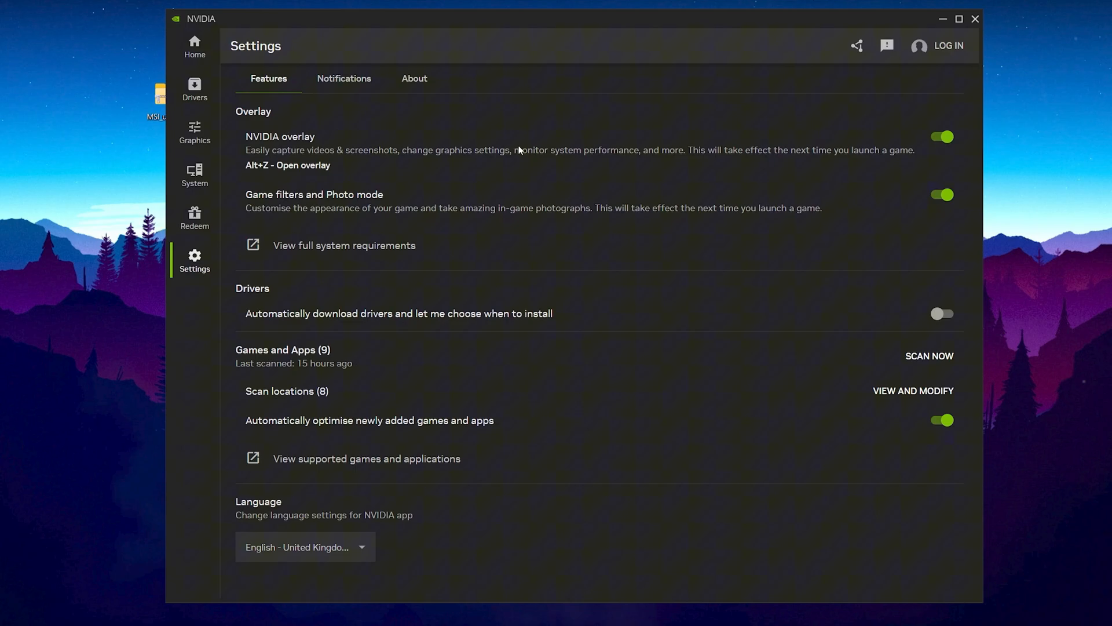
pyautogui.moveTo(932, 142)
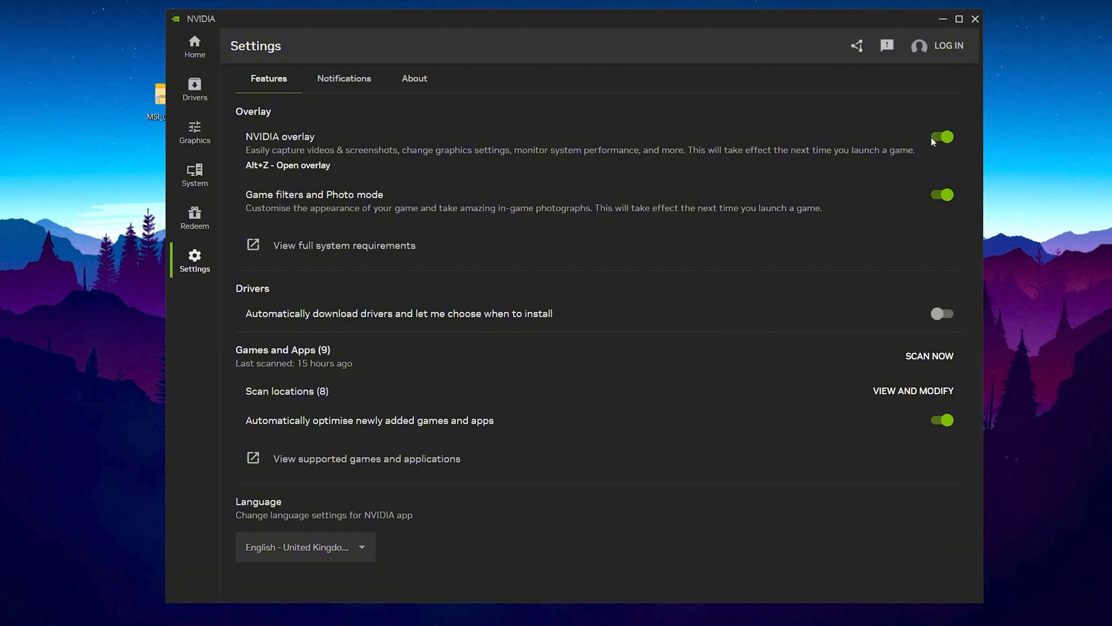
pyautogui.moveTo(949, 144)
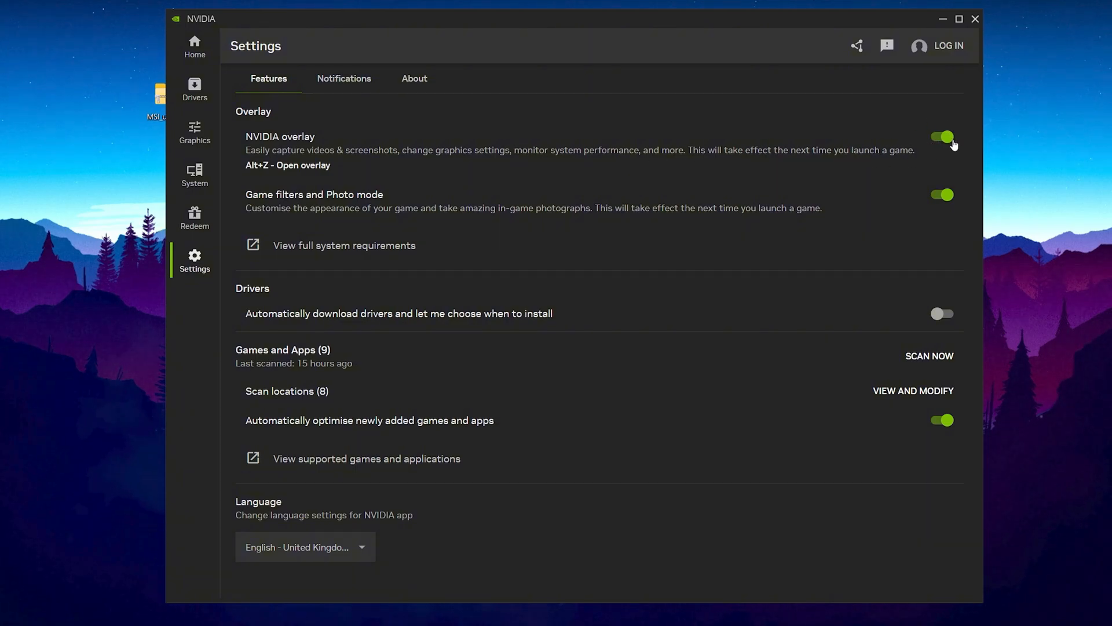
pyautogui.moveTo(922, 126)
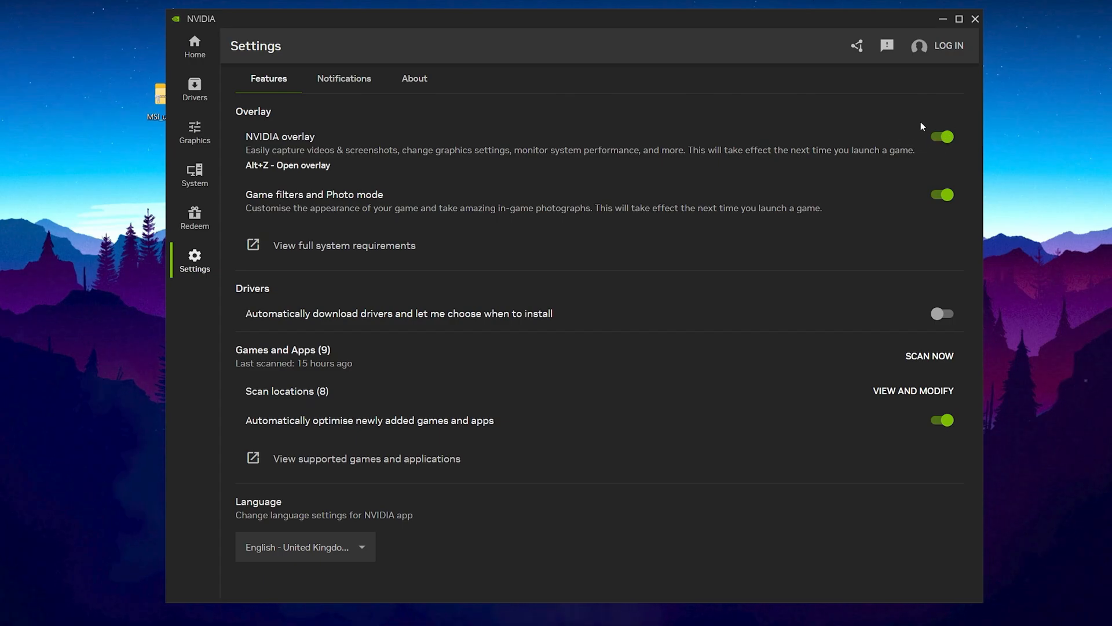
pyautogui.moveTo(974, 33)
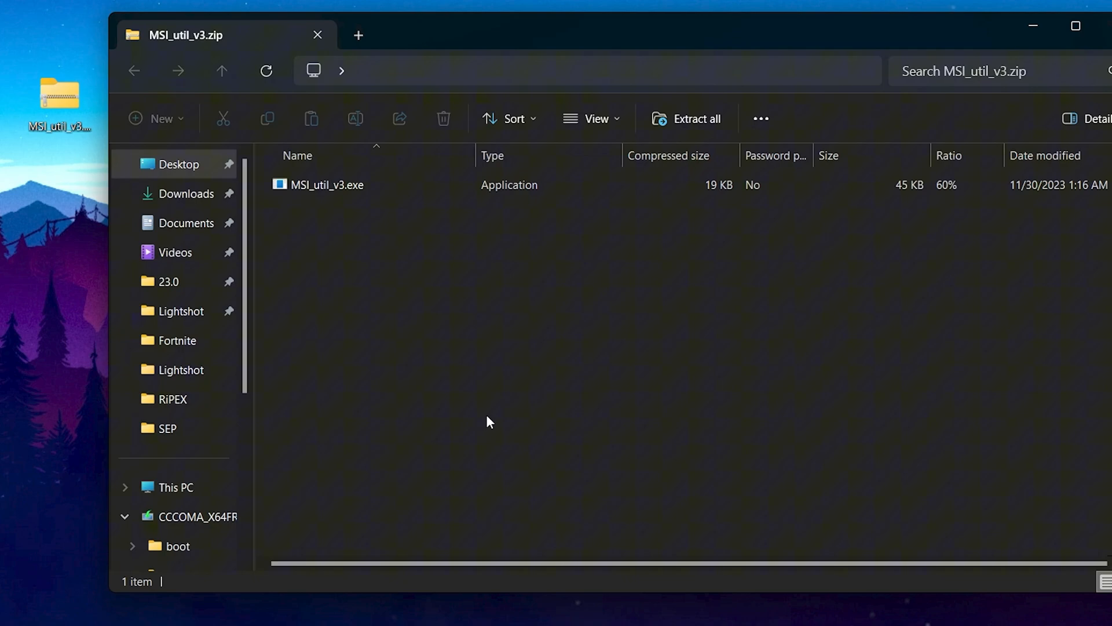
pyautogui.moveTo(389, 208)
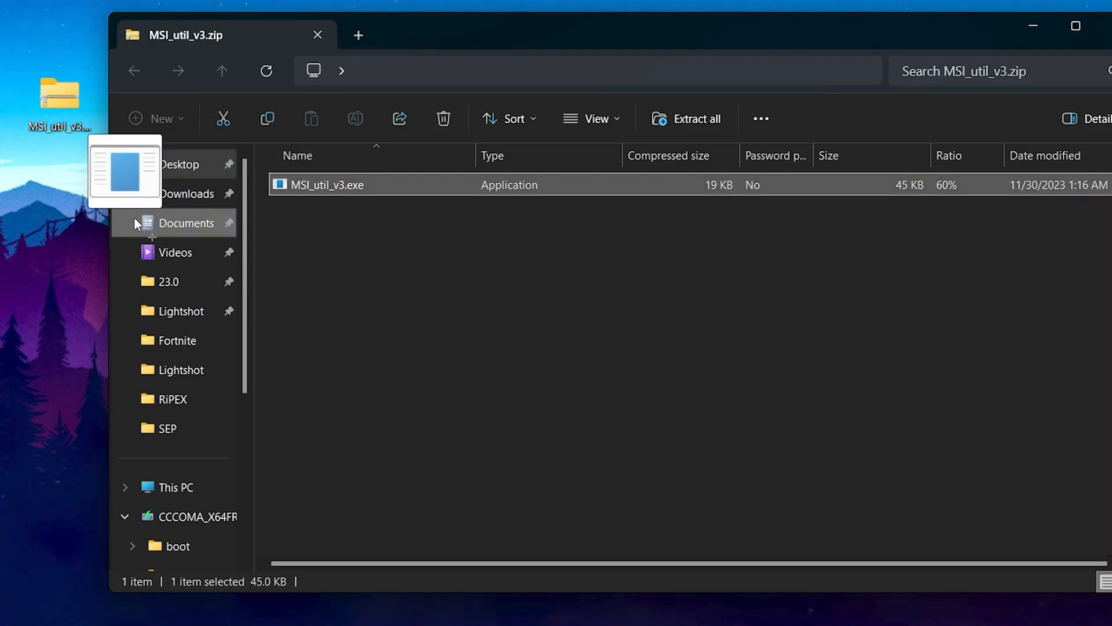
# Step: Copy MSI_util_v3.exe from the zip to the desktop and run it as administrator
pyautogui.moveTo(325, 184); pyautogui.dragTo(60, 192)
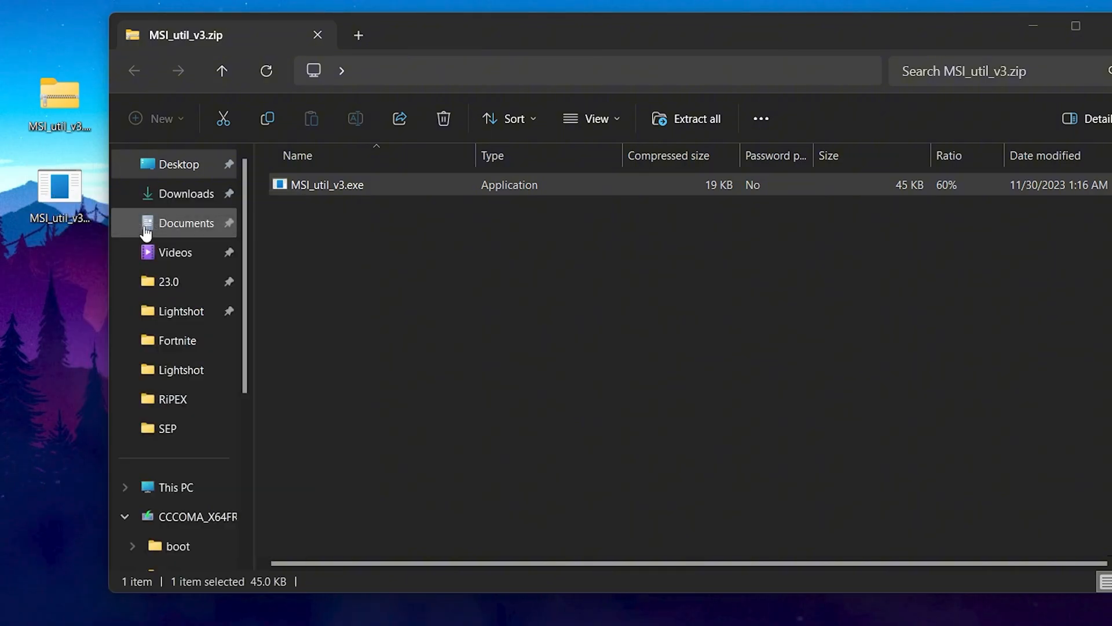
pyautogui.doubleClick(327, 185)
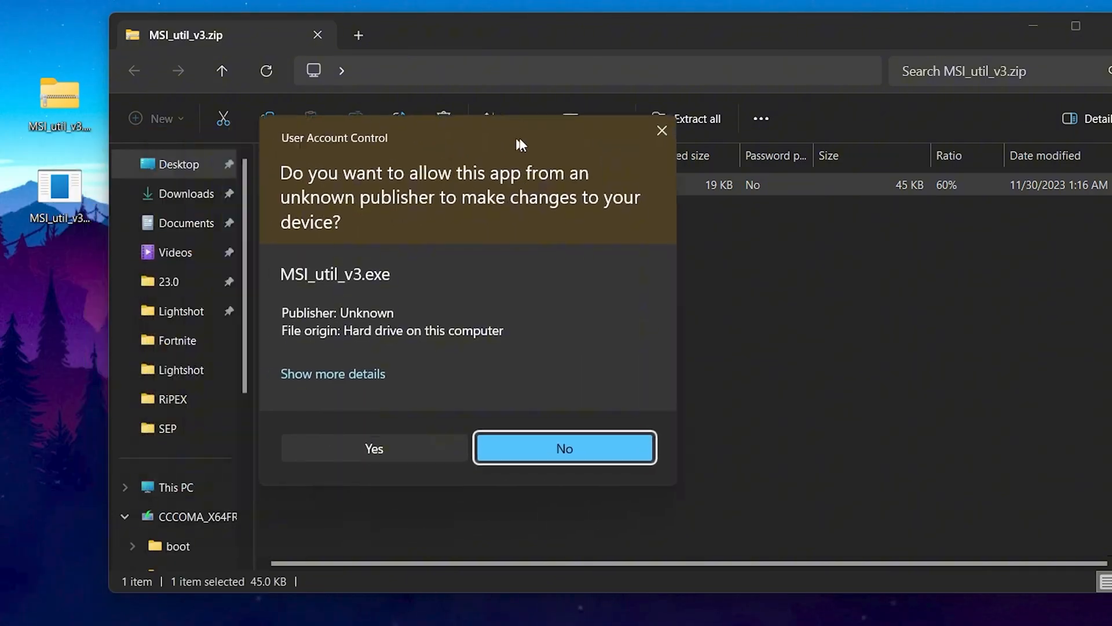
pyautogui.click(374, 447)
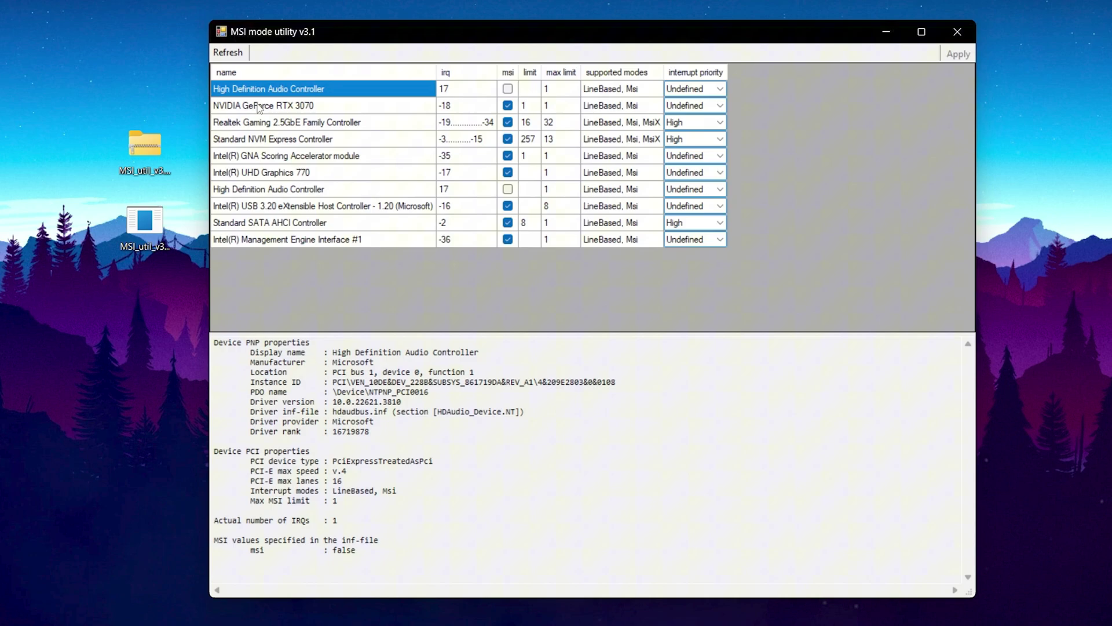
# Step: Set High interrupt priority for RTX 3070 and UHD Graphics 770, then close the utility
pyautogui.click(284, 105)
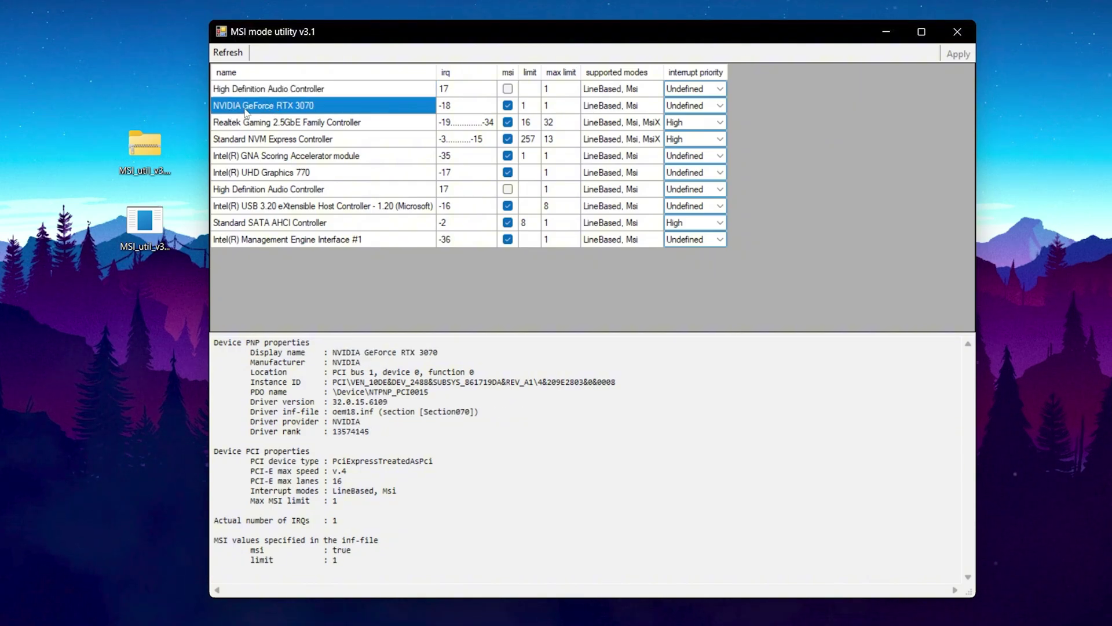
pyautogui.moveTo(367, 111)
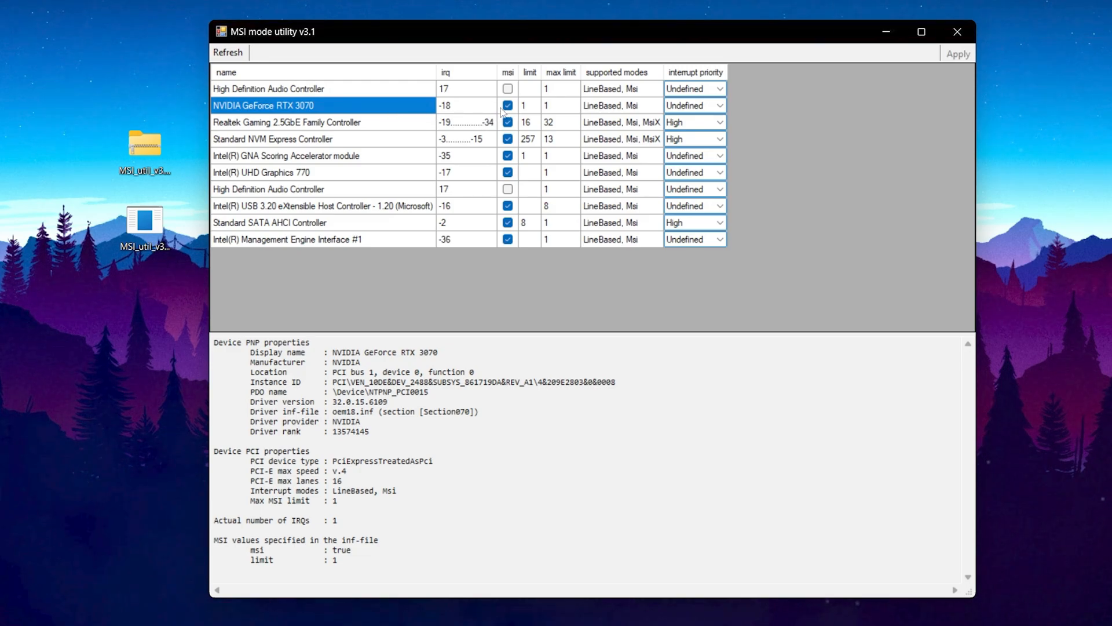
pyautogui.moveTo(686, 83)
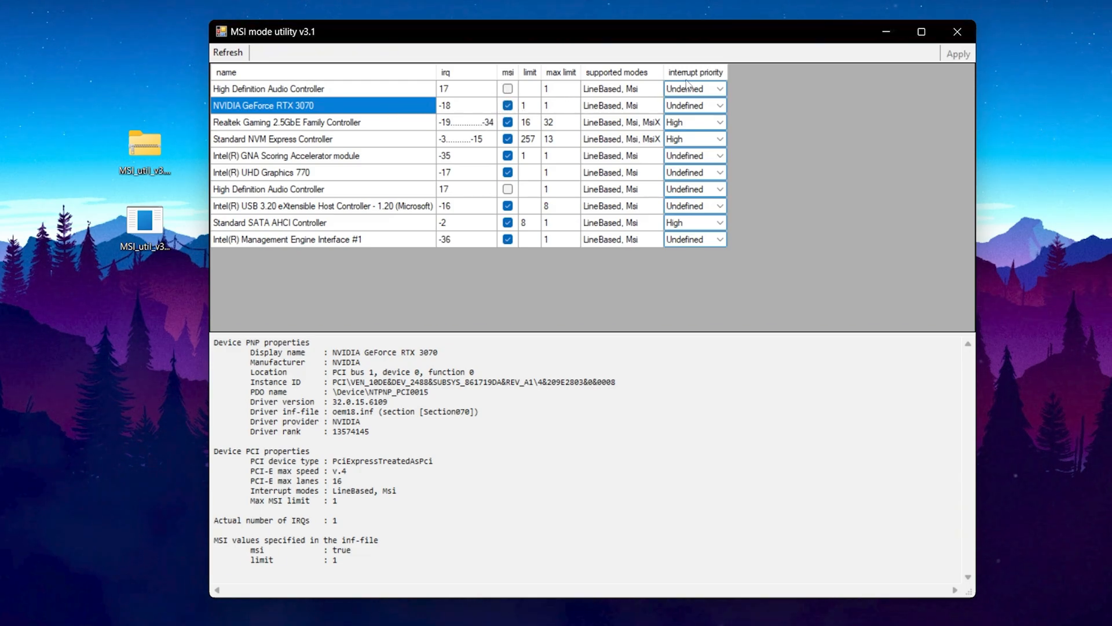
pyautogui.click(718, 105)
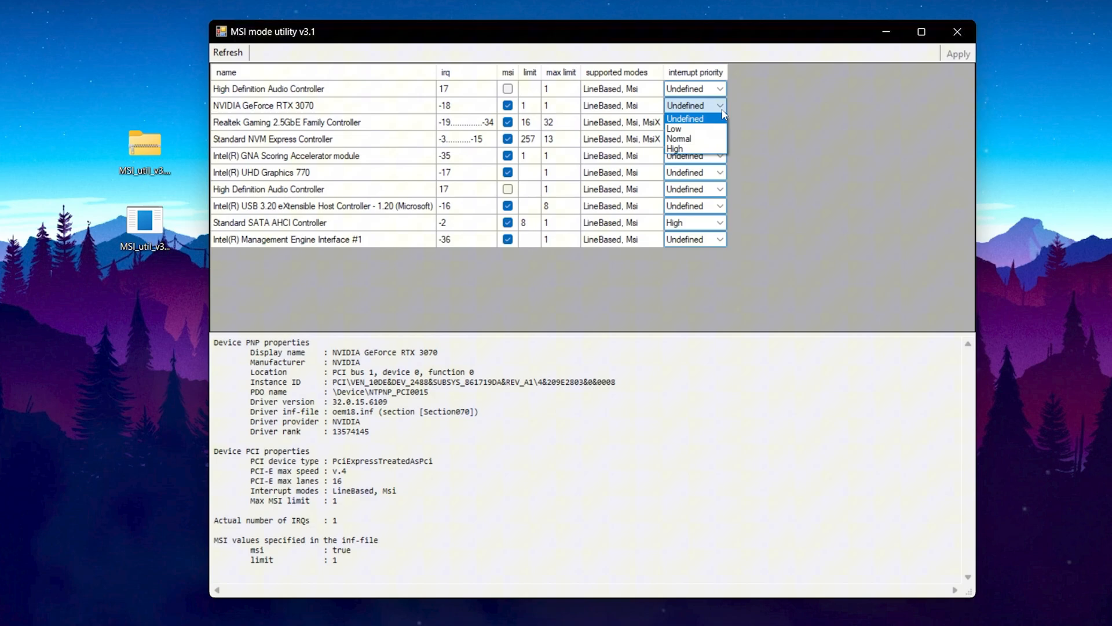
pyautogui.click(674, 149)
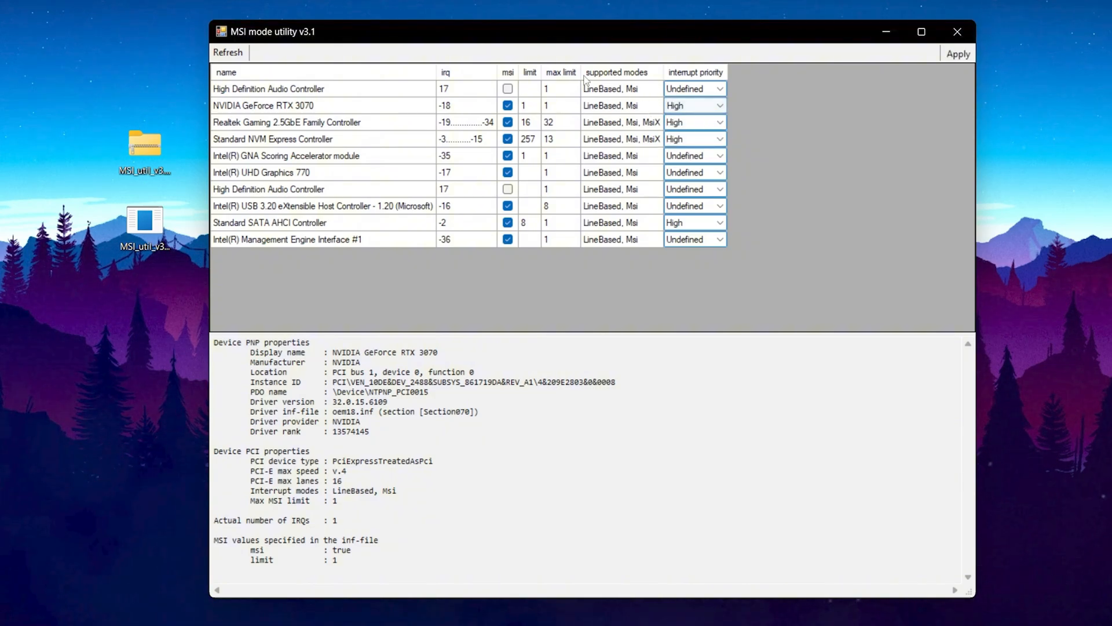
pyautogui.moveTo(245, 178)
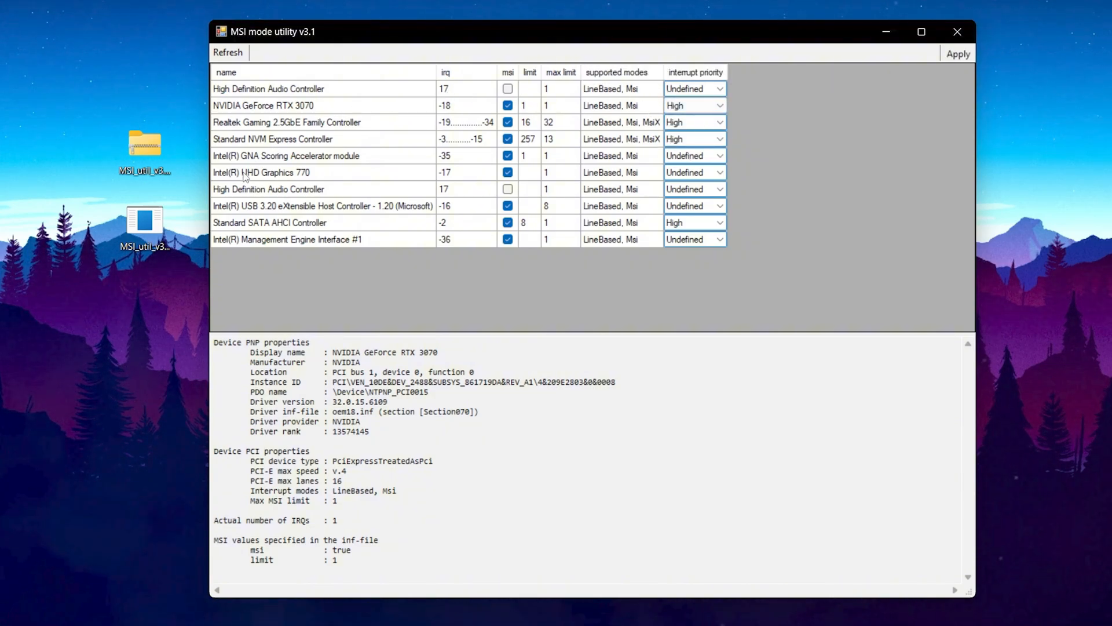
pyautogui.moveTo(307, 174)
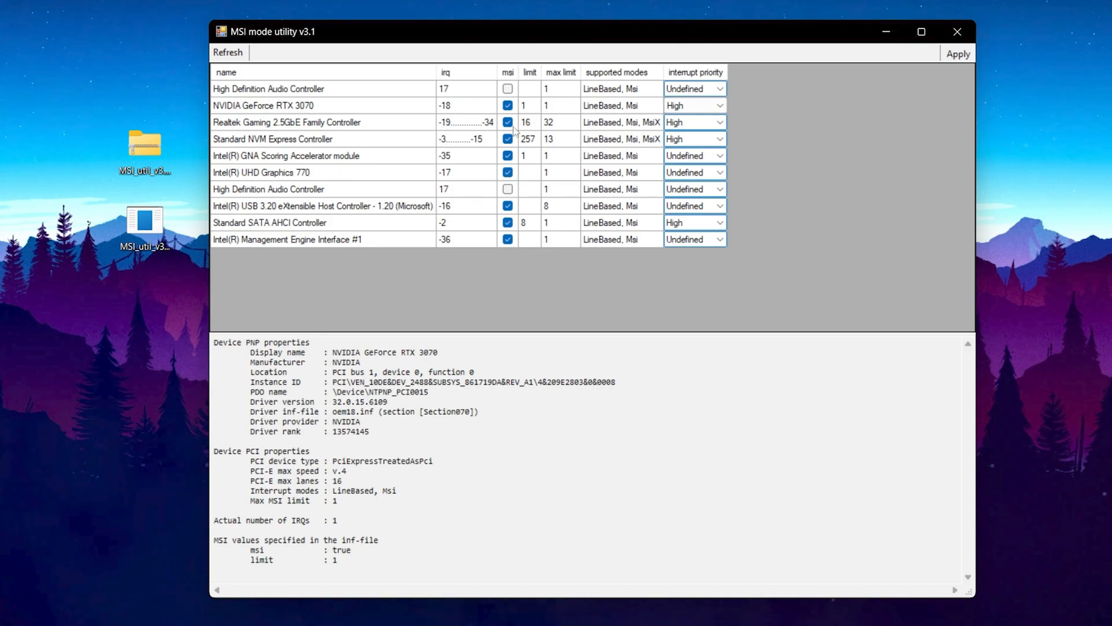
pyautogui.moveTo(695, 71)
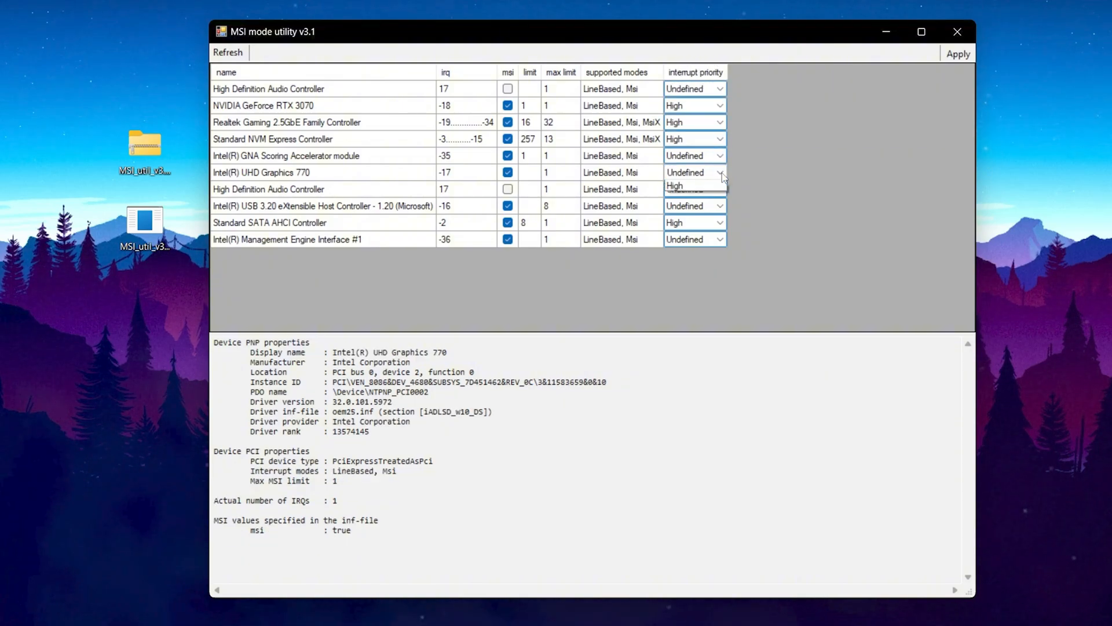
pyautogui.click(675, 185)
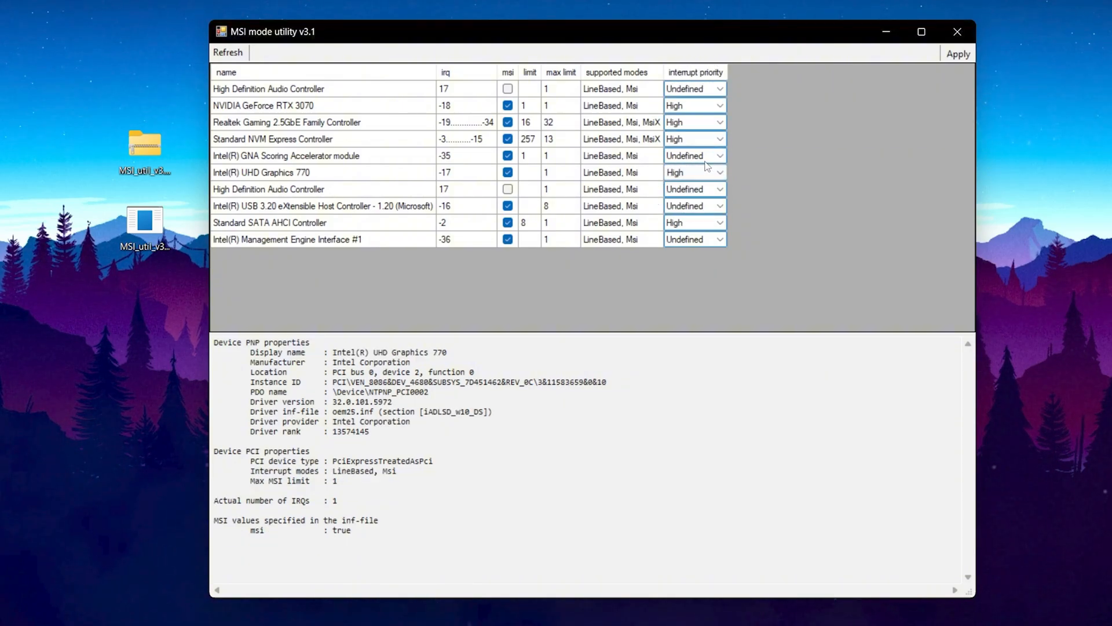
pyautogui.moveTo(223, 218)
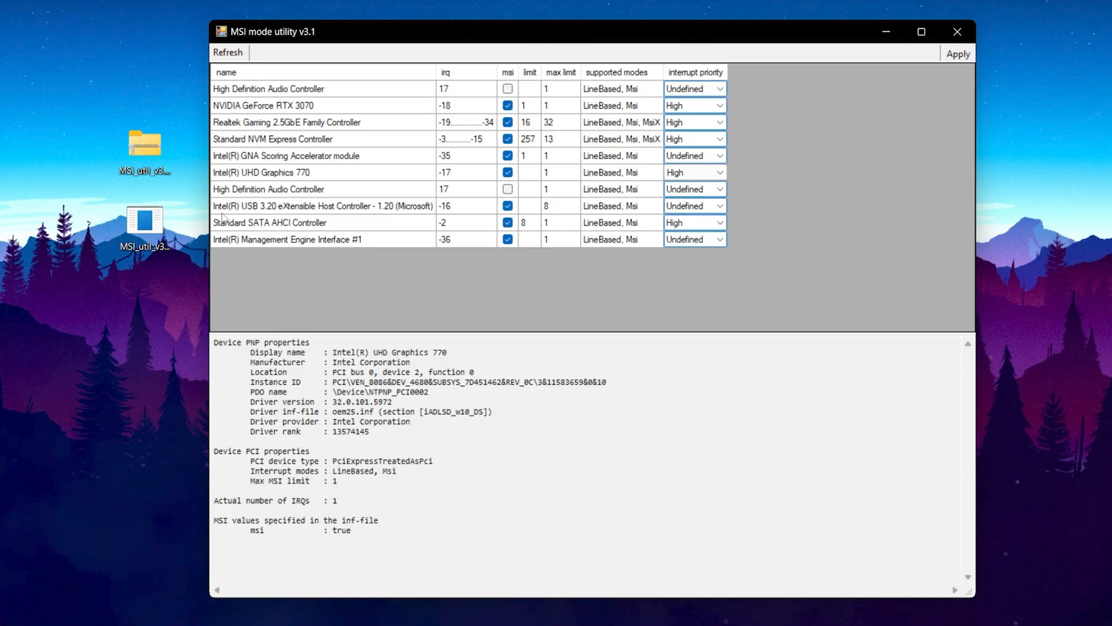
pyautogui.moveTo(268, 213)
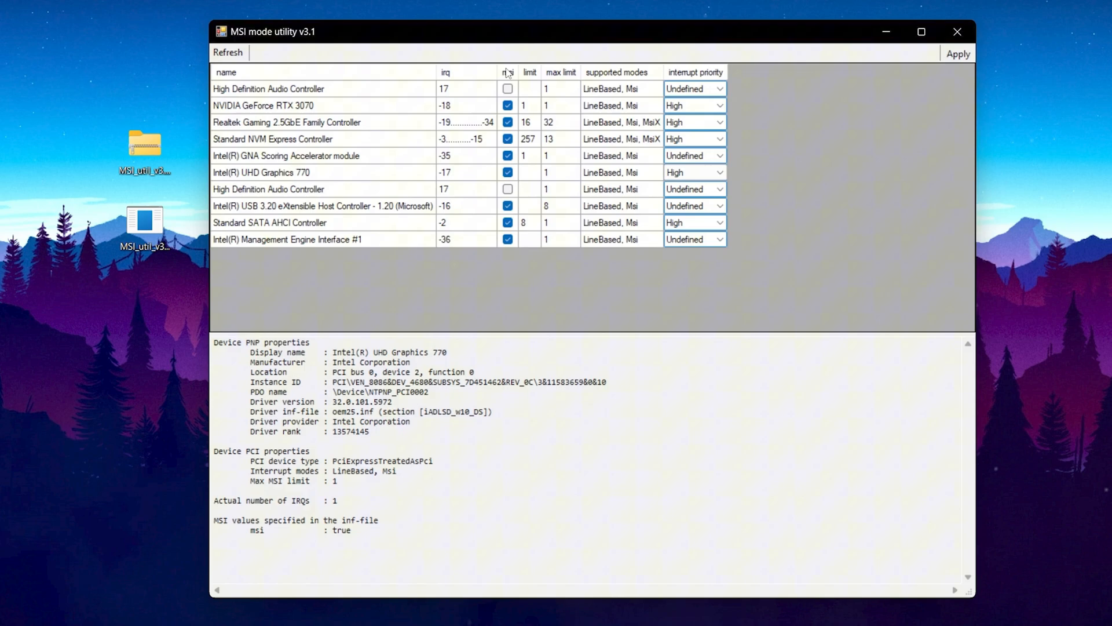
pyautogui.moveTo(694, 72)
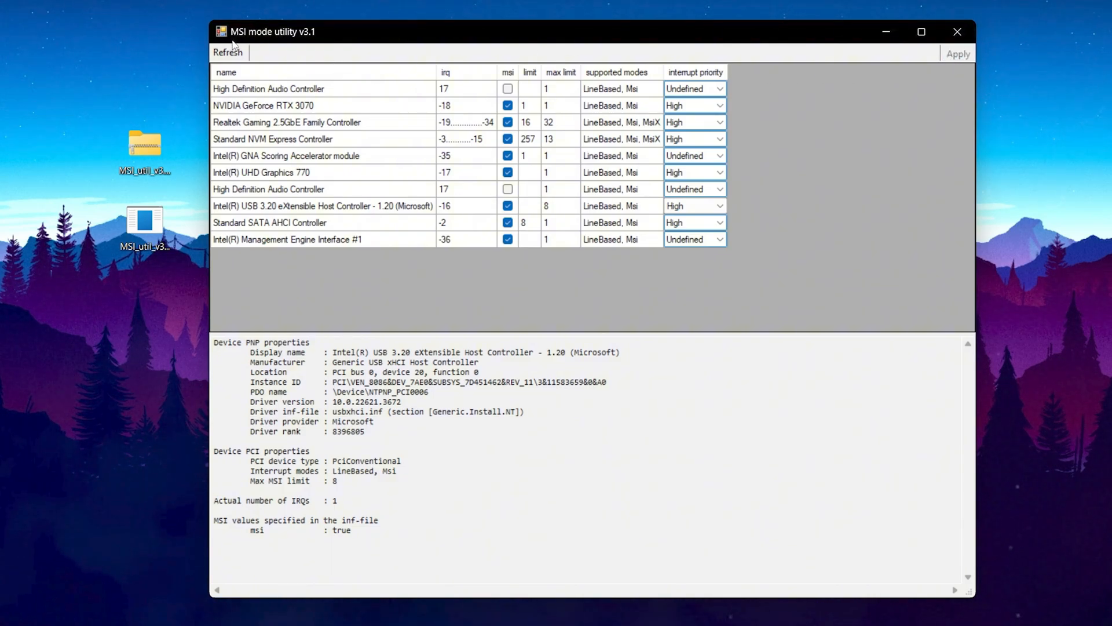
pyautogui.click(957, 31)
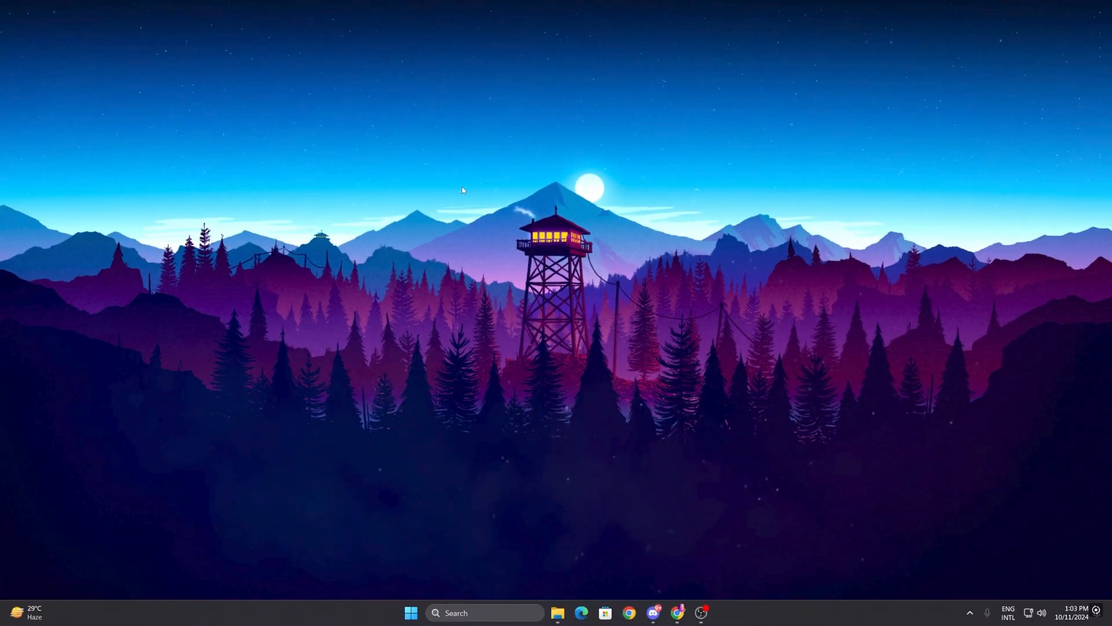
# Step: Search 'graphics settings' and open the Default graphics settings page
pyautogui.click(485, 612)
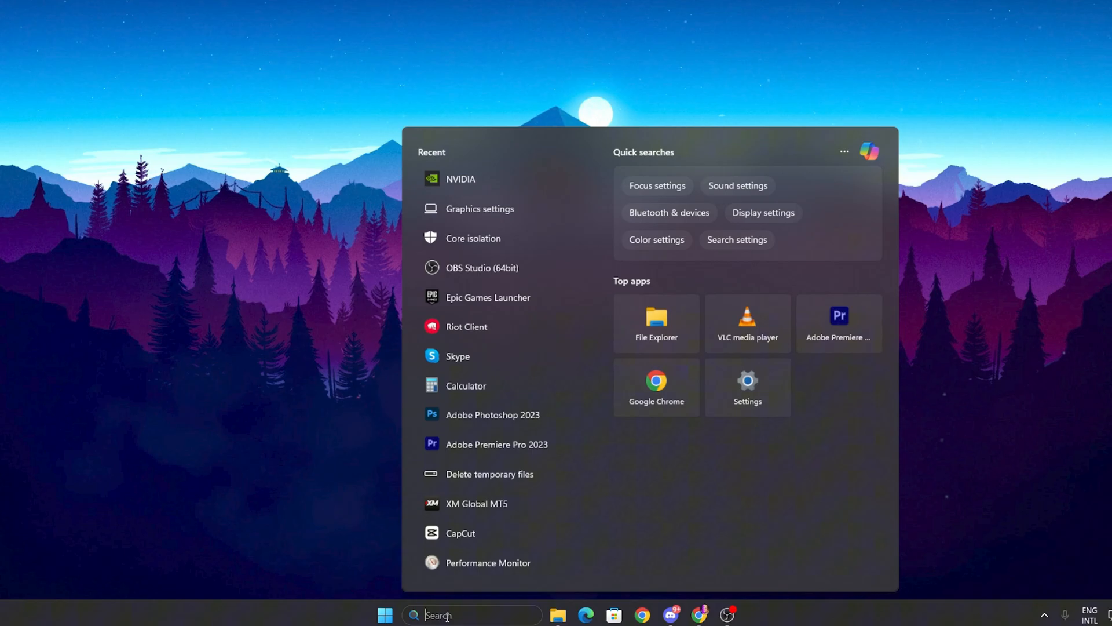
pyautogui.write('graphics settings')
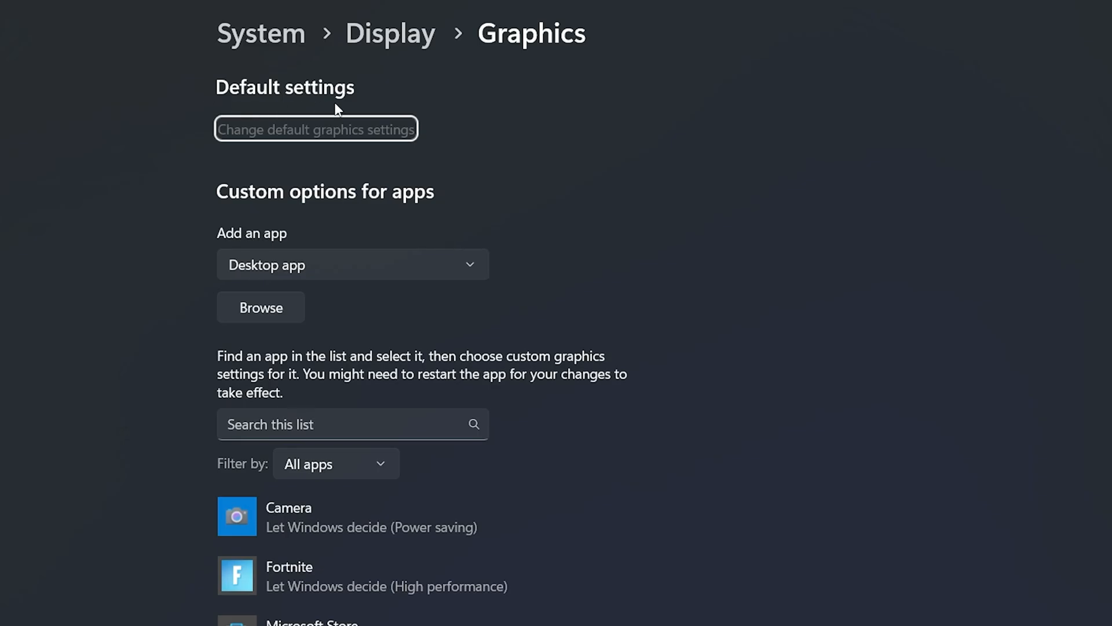
pyautogui.moveTo(327, 138)
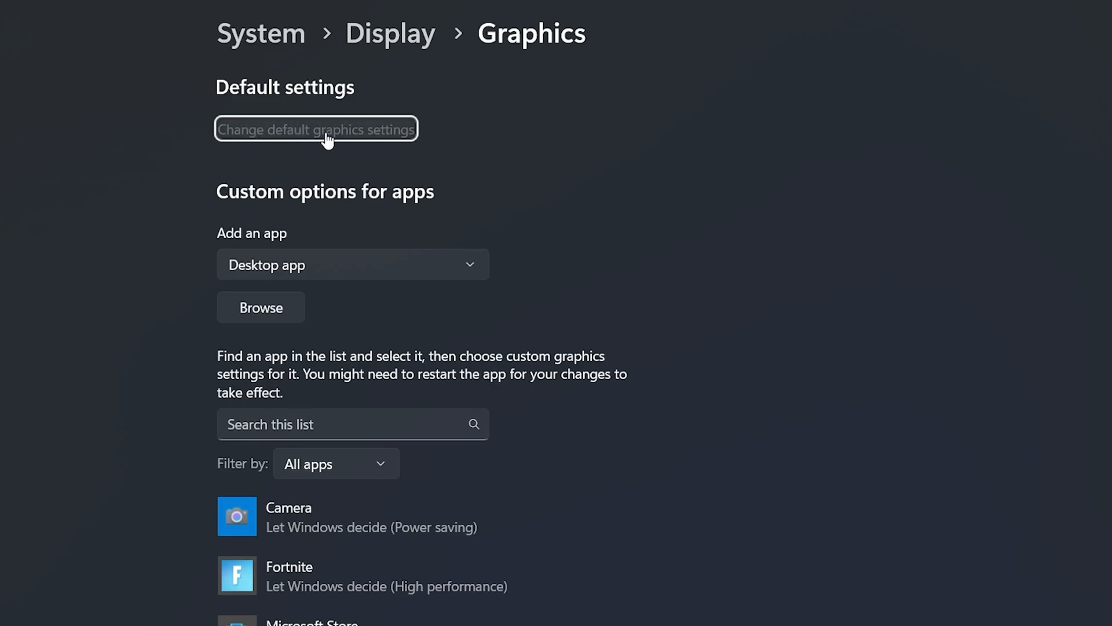
pyautogui.click(316, 129)
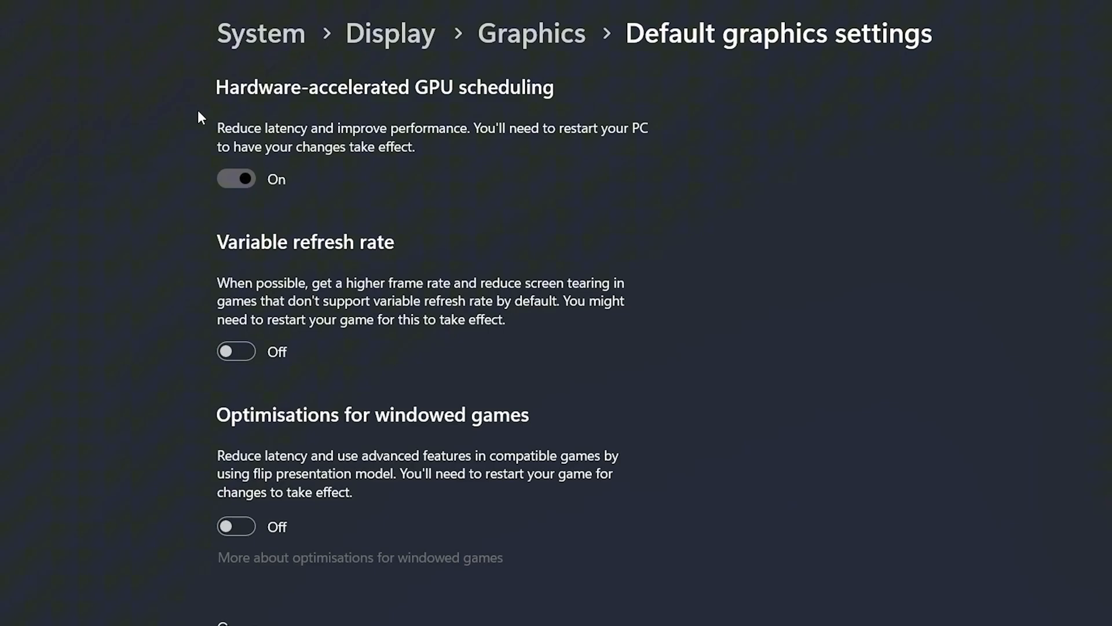
pyautogui.moveTo(383, 103)
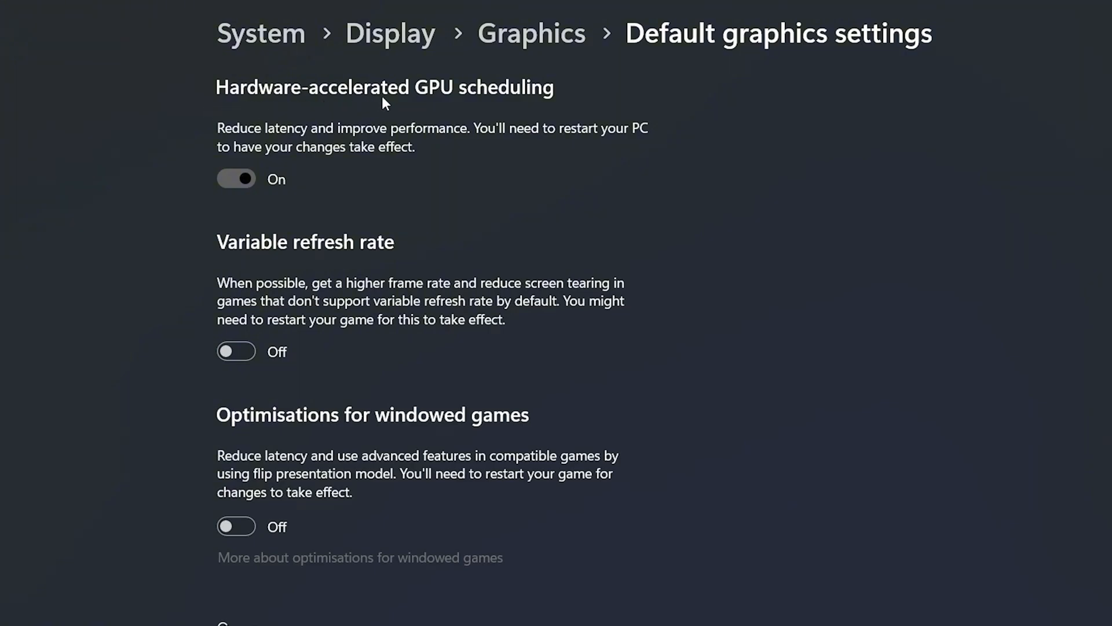
pyautogui.moveTo(259, 141)
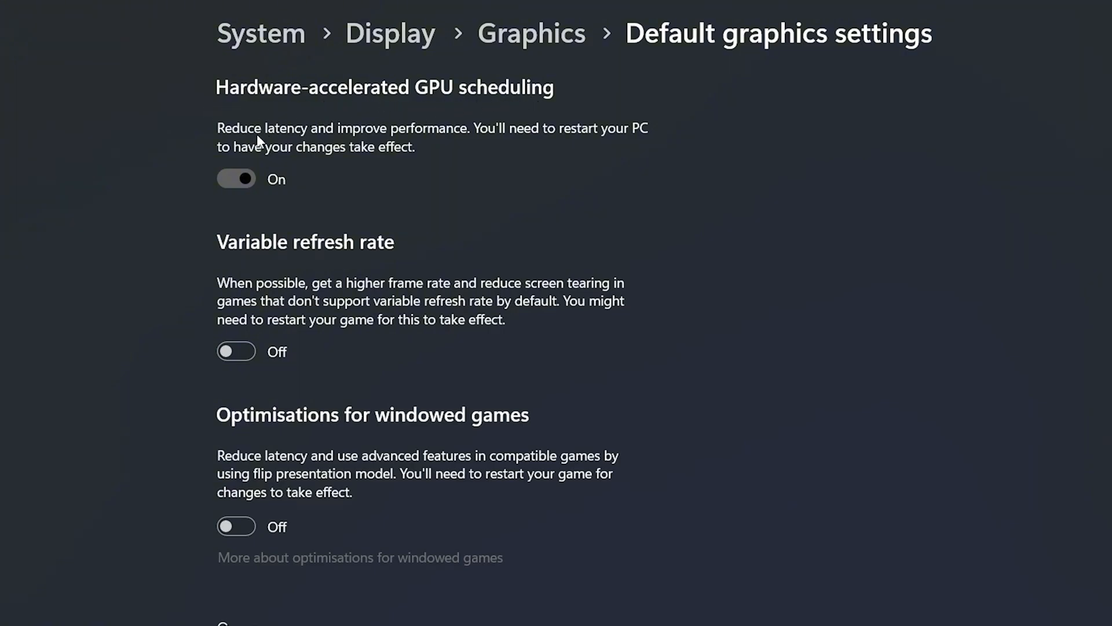
pyautogui.moveTo(438, 123)
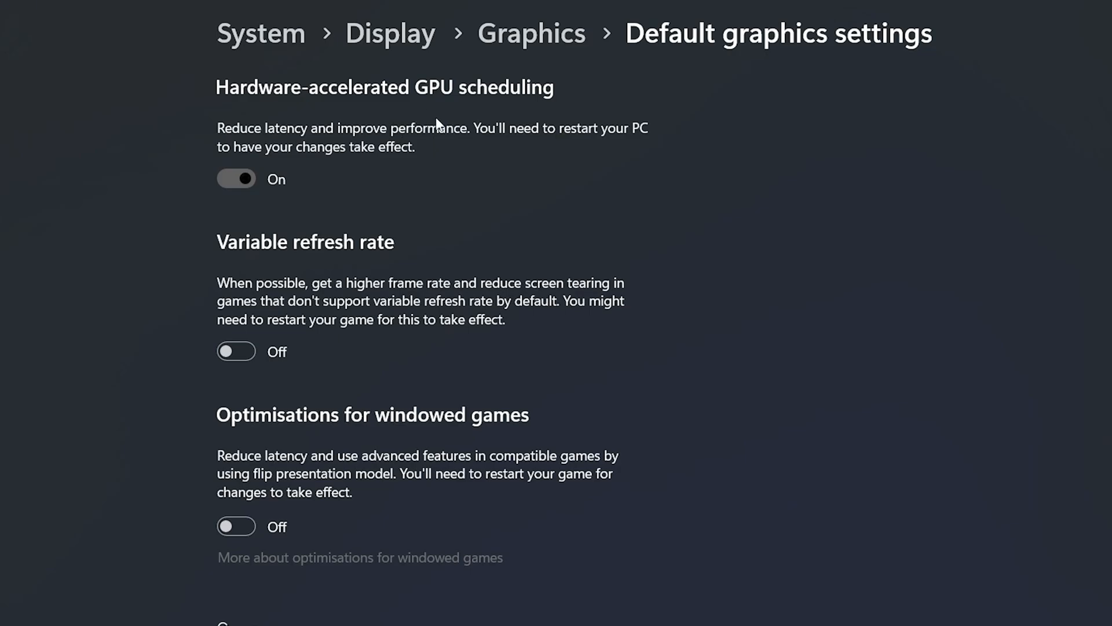
pyautogui.moveTo(298, 255)
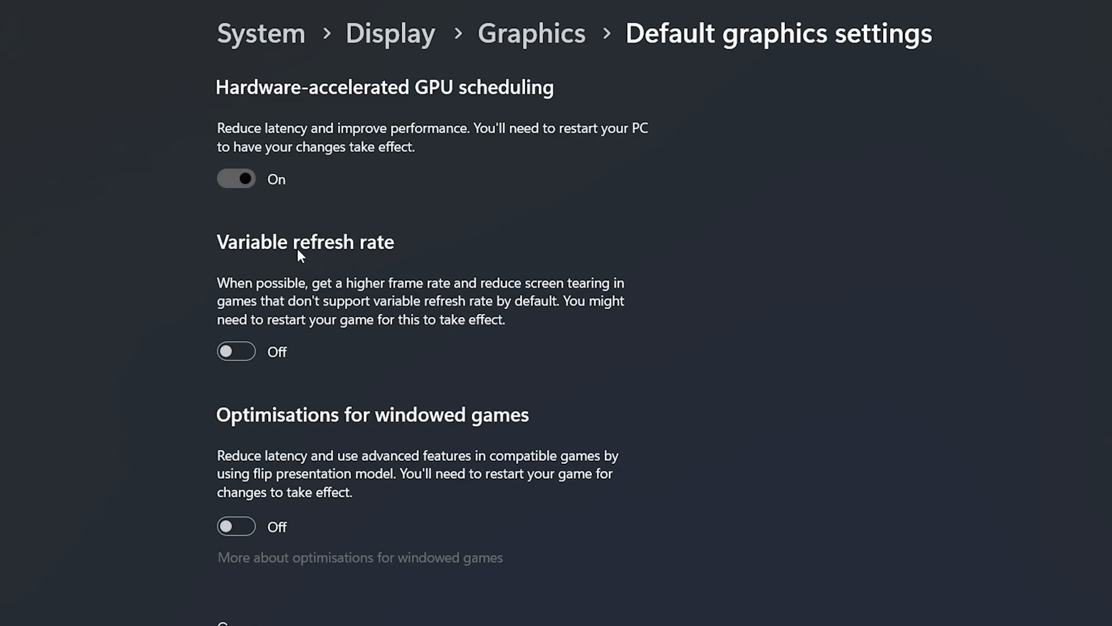
pyautogui.moveTo(261, 439)
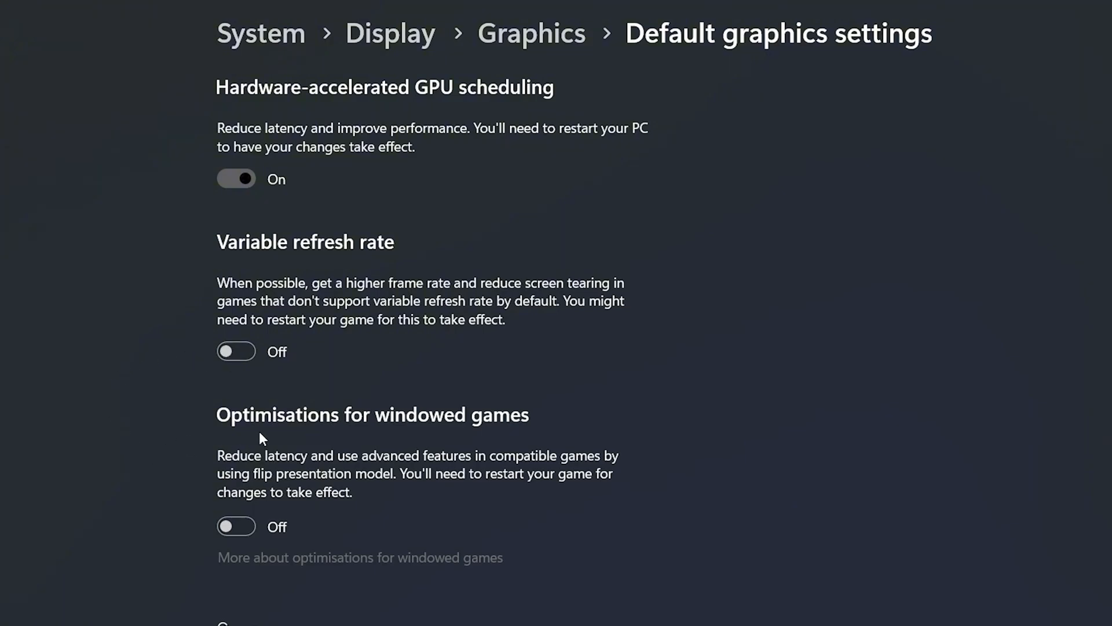
pyautogui.moveTo(393, 447)
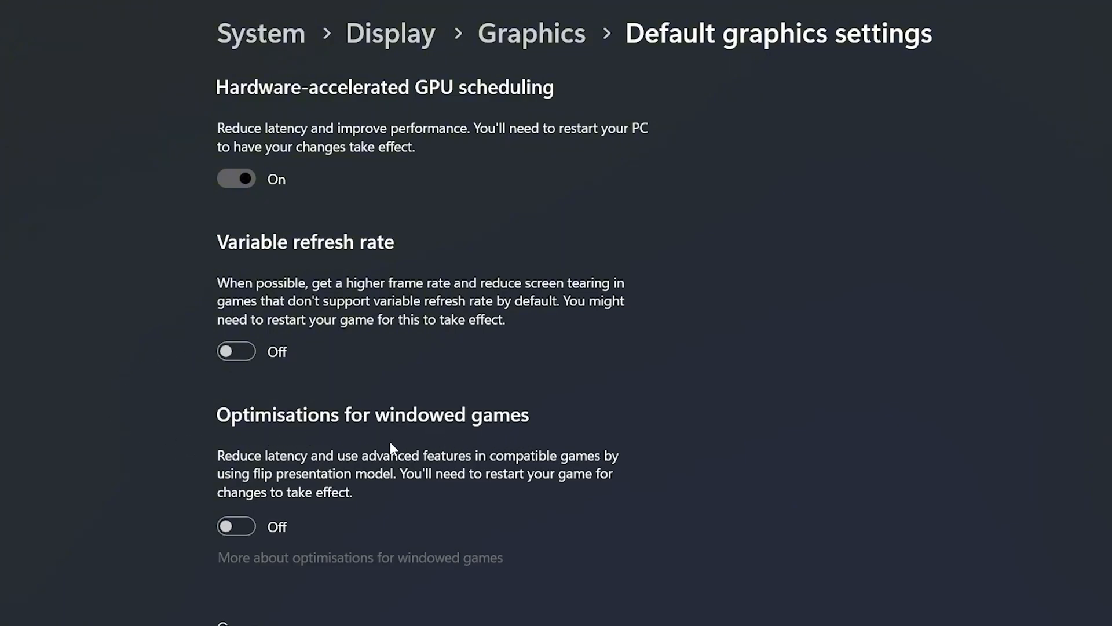
pyautogui.moveTo(537, 443)
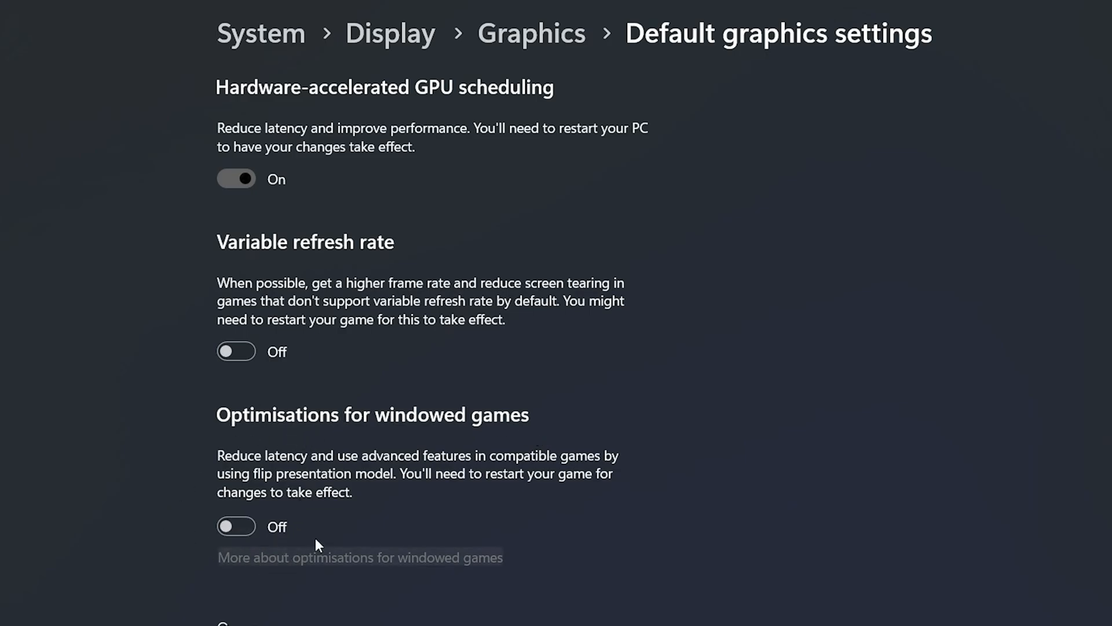
pyautogui.moveTo(199, 480)
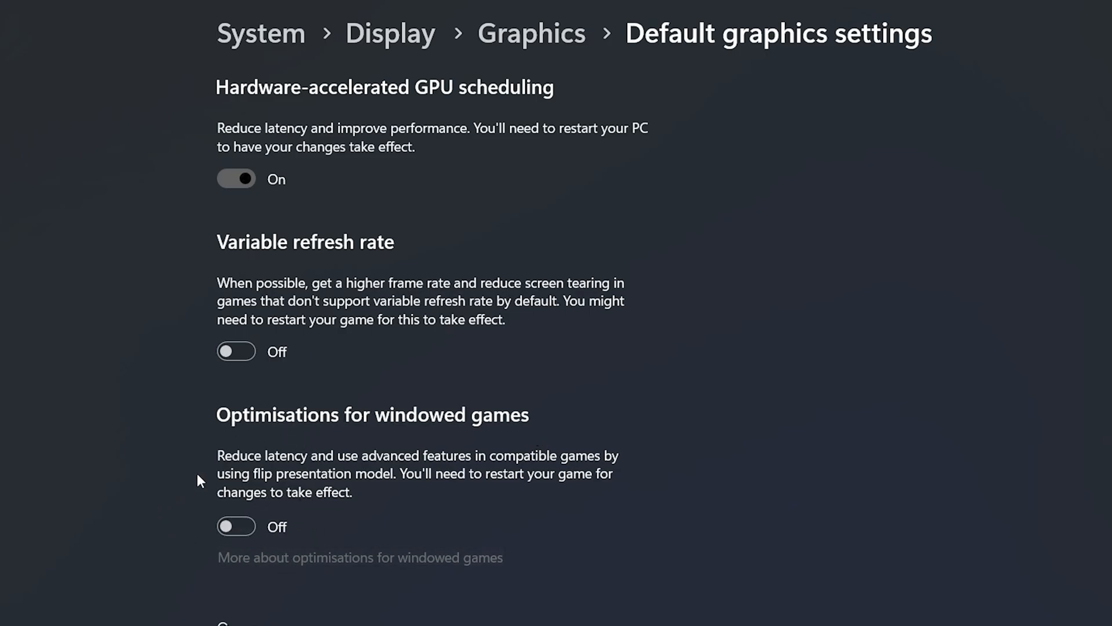
pyautogui.moveTo(202, 499)
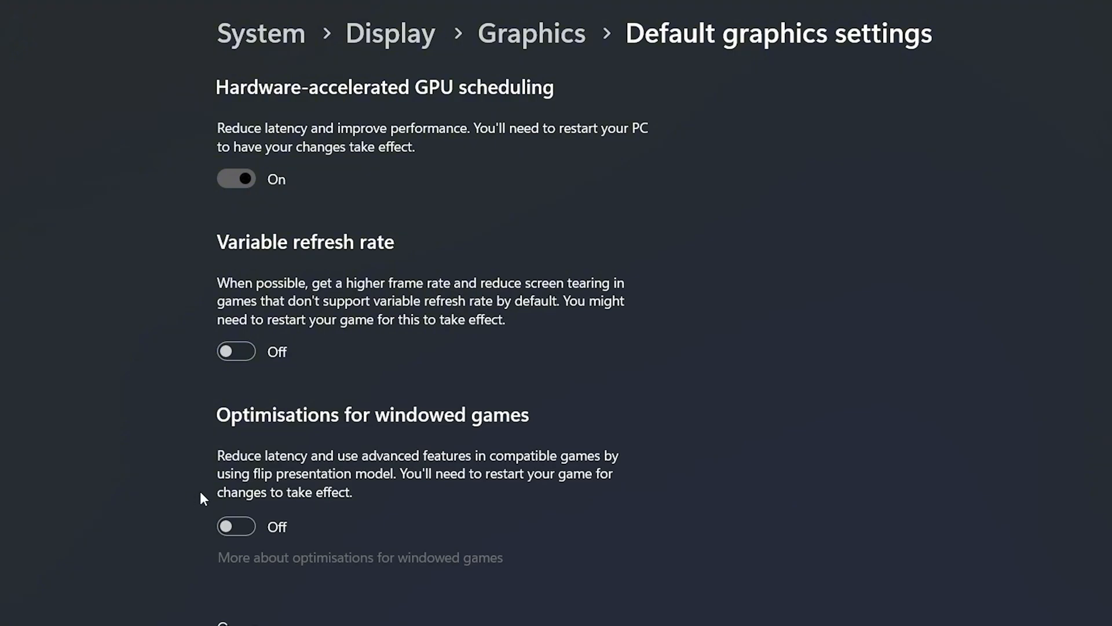
pyautogui.moveTo(439, 395)
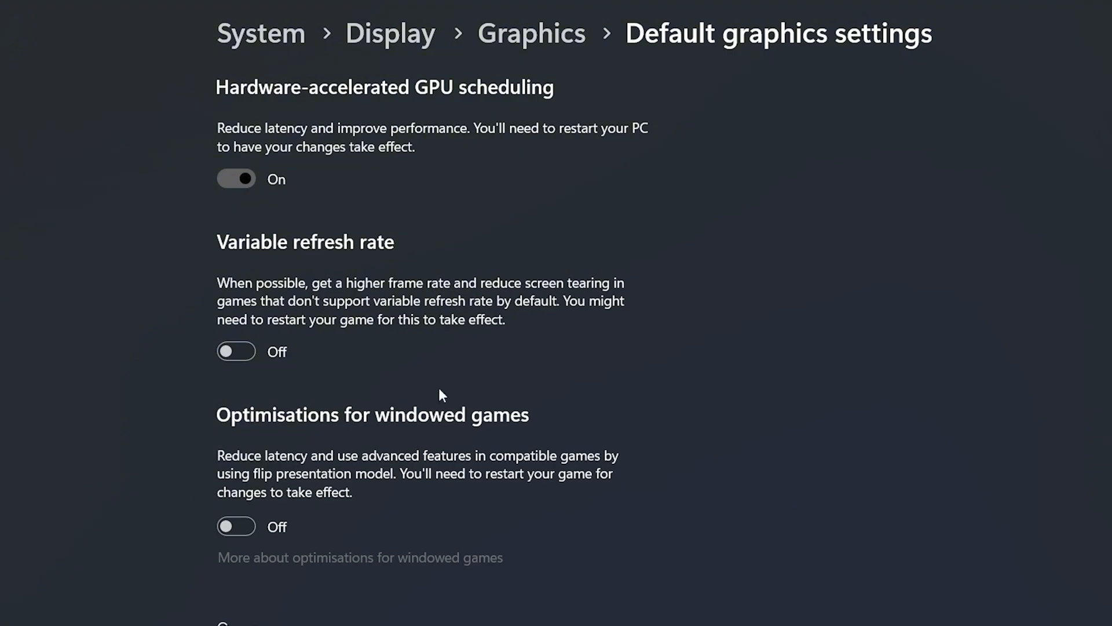